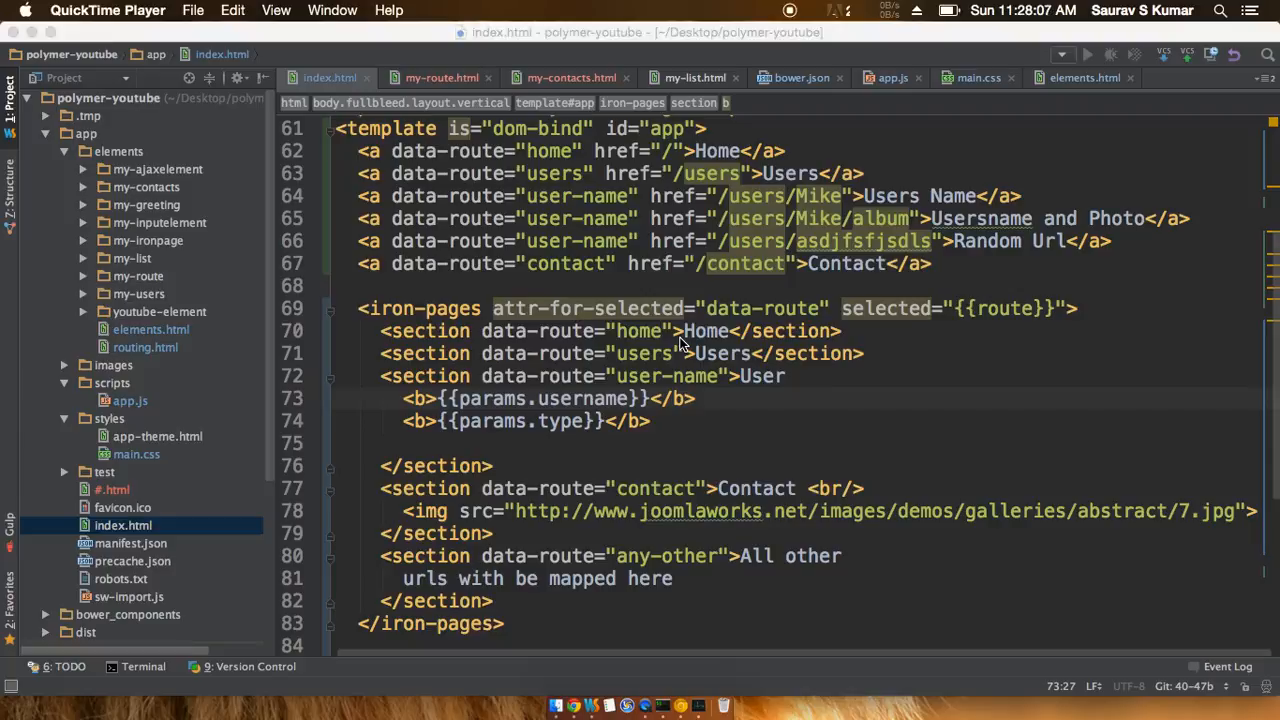
Delete the selected route links and iron-pages sections inside the dom-bind template.
{"action": "scroll", "scroll_direction": "down", "scroll_amount": 3}
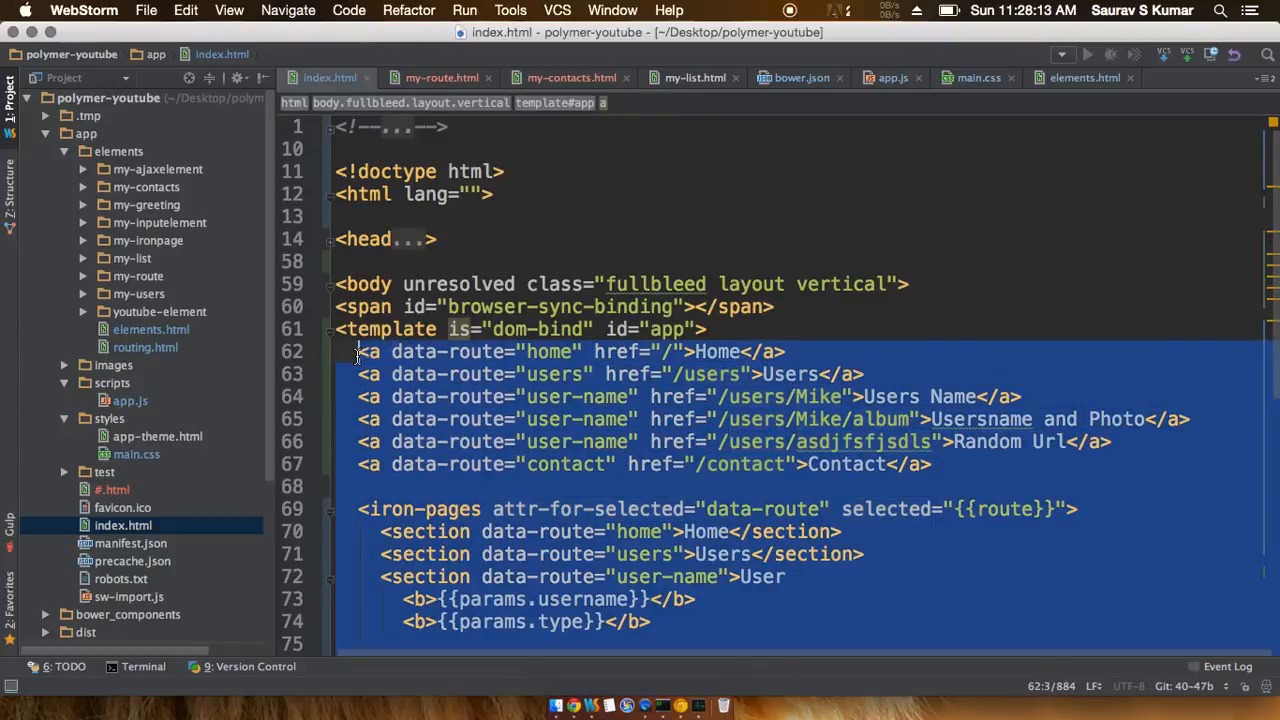
{"action": "key", "text": "delete"}
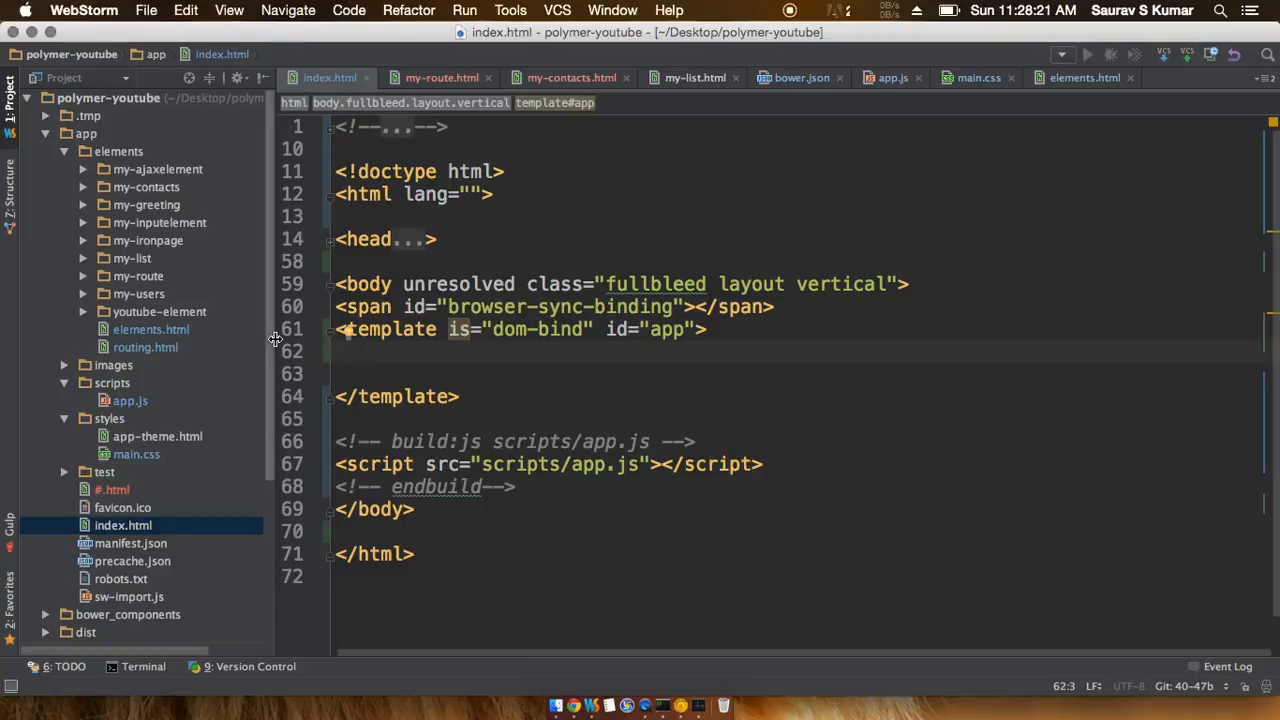
{"action": "mouse_move", "coordinate": [548, 380]}
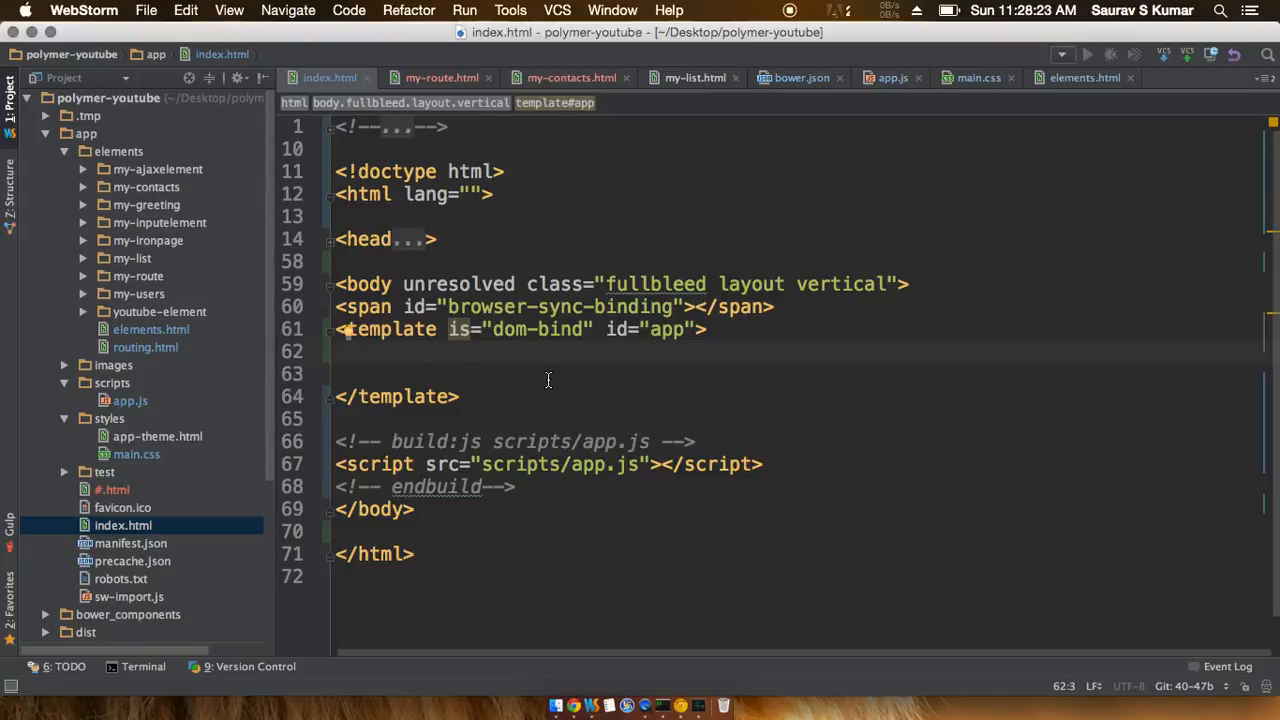
{"action": "mouse_move", "coordinate": [322, 356]}
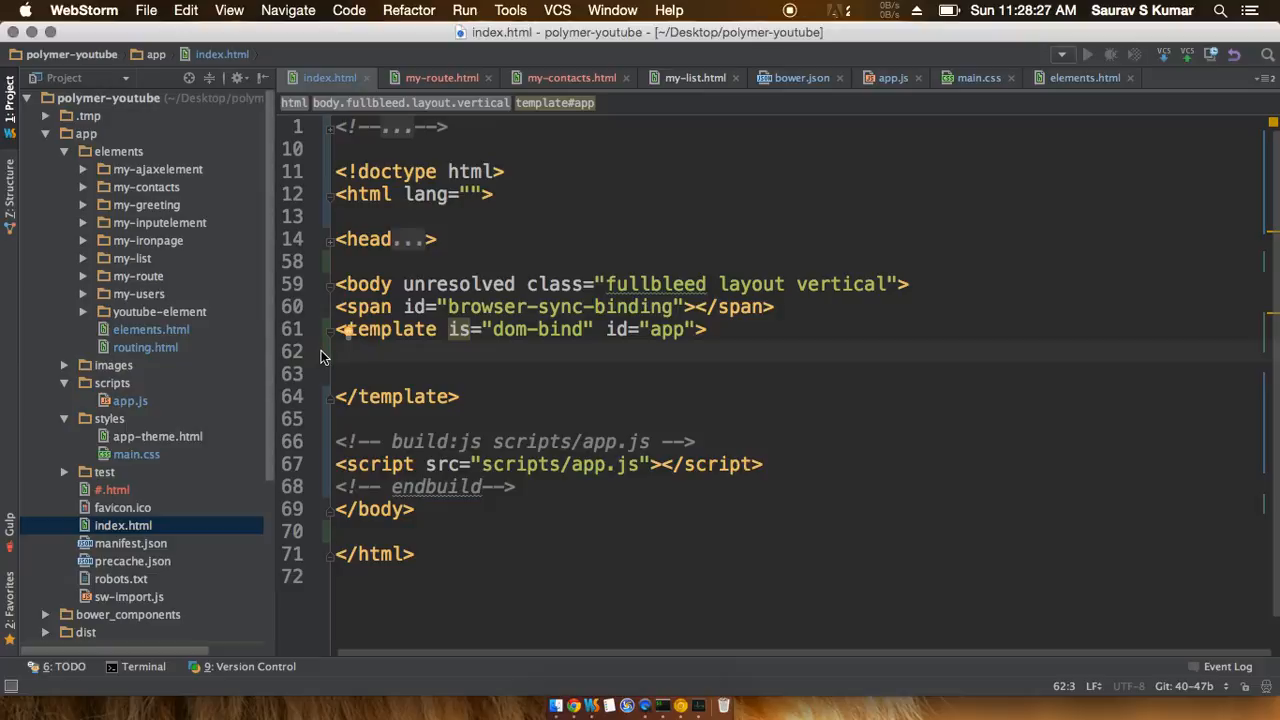
{"action": "left_click", "coordinate": [332, 240]}
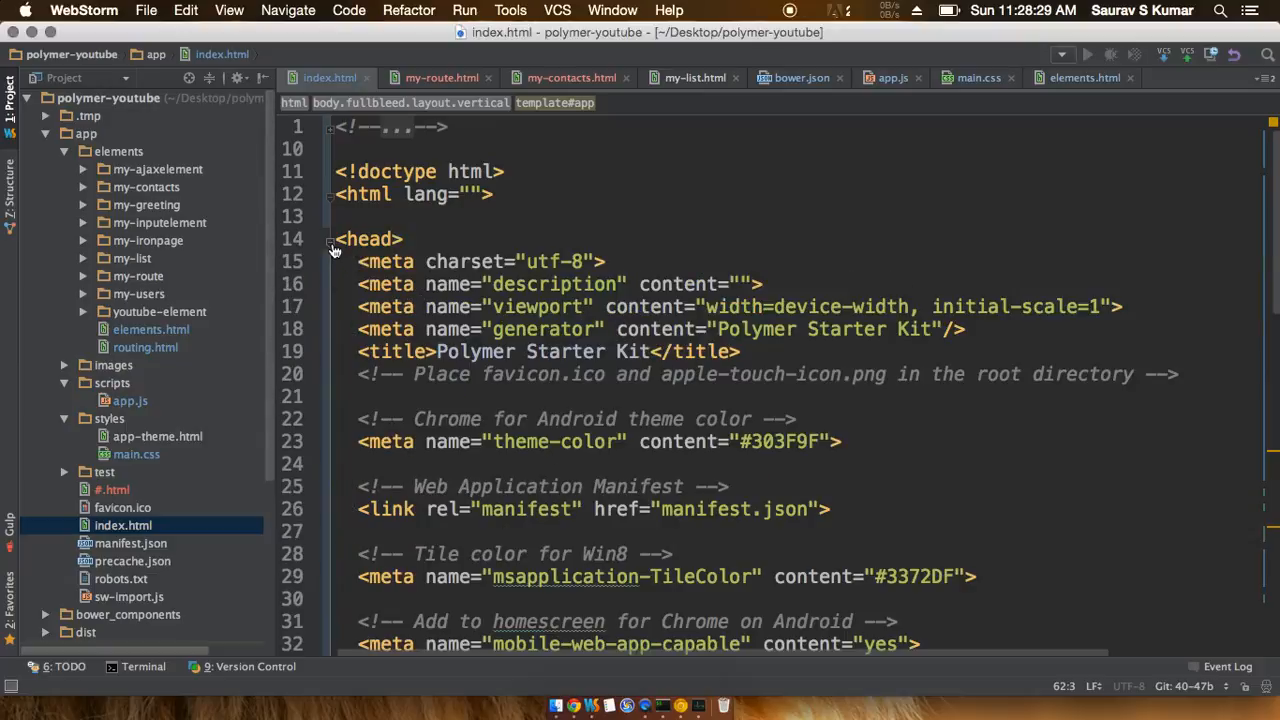
{"action": "scroll", "scroll_direction": "down", "scroll_amount": 3}
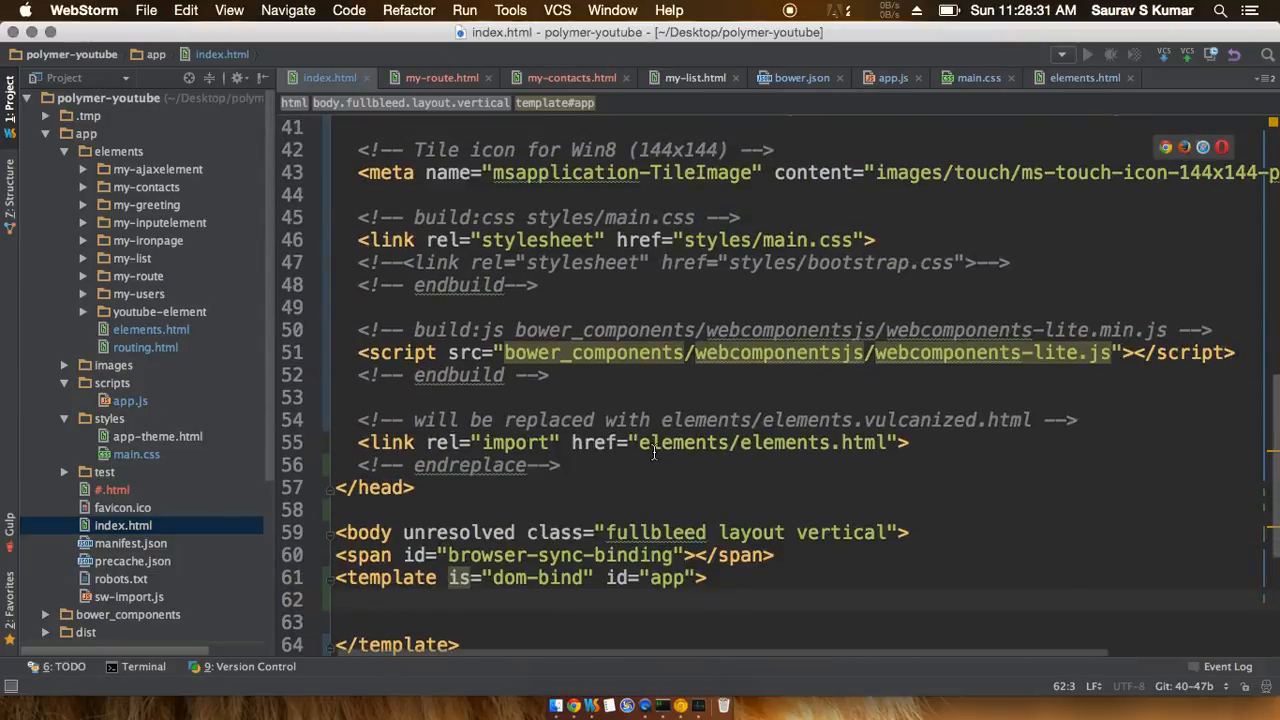
{"action": "scroll", "scroll_direction": "up", "scroll_amount": 3}
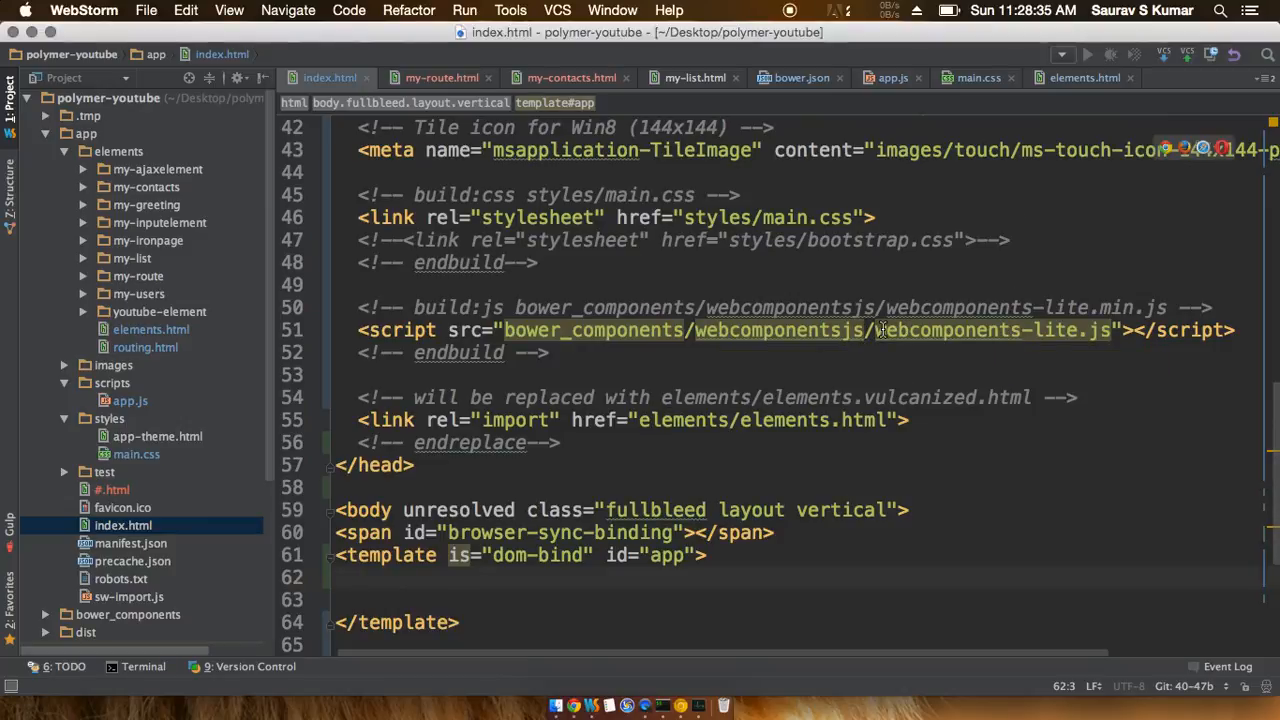
{"action": "scroll", "scroll_direction": "up", "scroll_amount": 3}
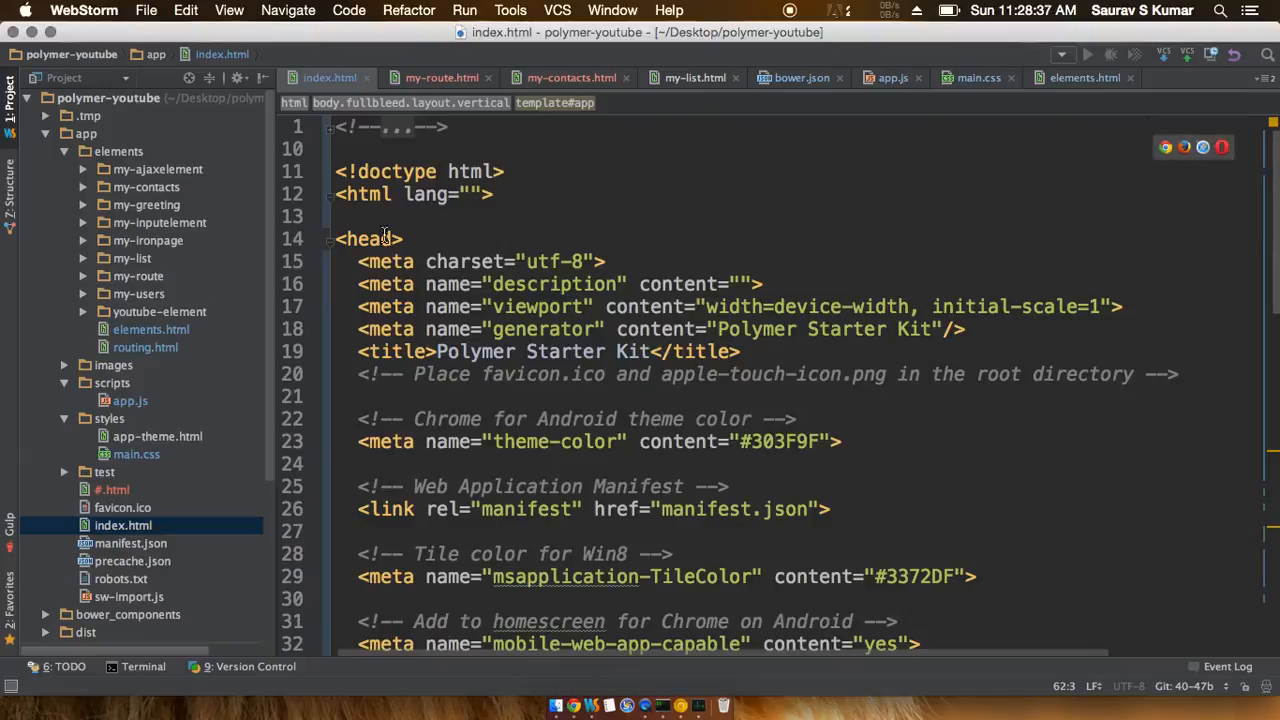
{"action": "left_click", "coordinate": [330, 240]}
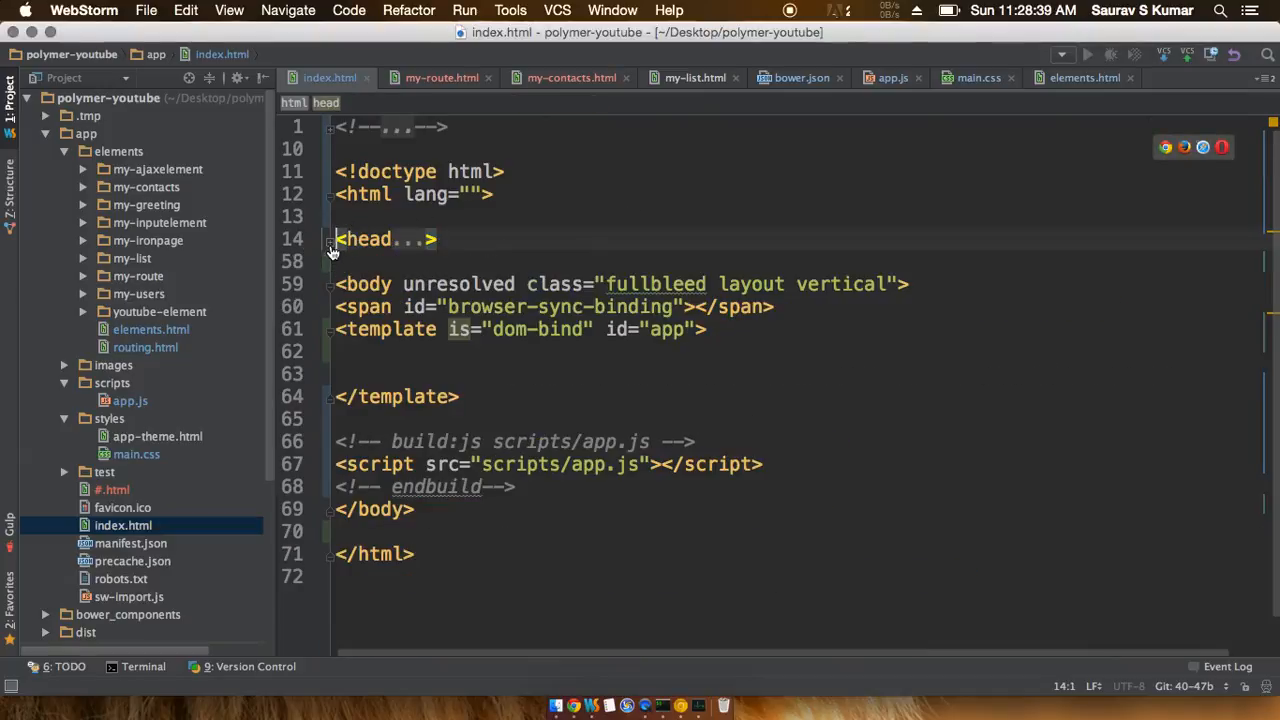
{"action": "left_click", "coordinate": [428, 352]}
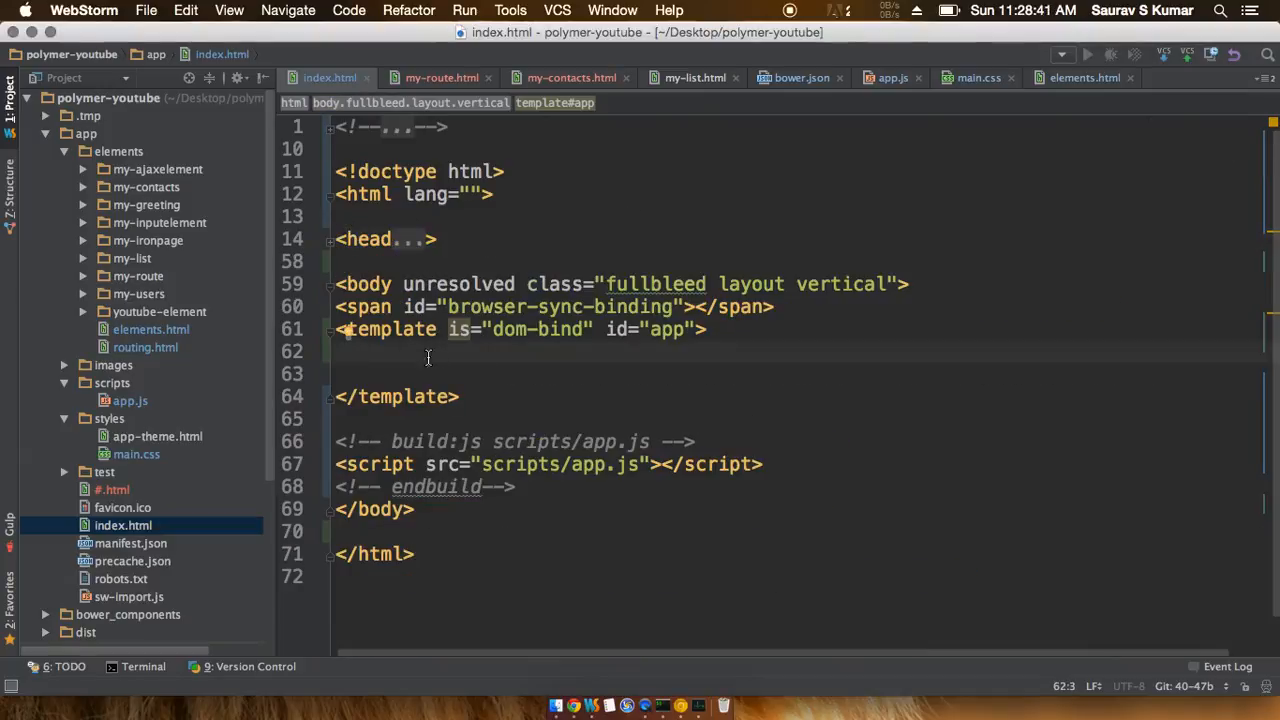
{"action": "mouse_move", "coordinate": [480, 384]}
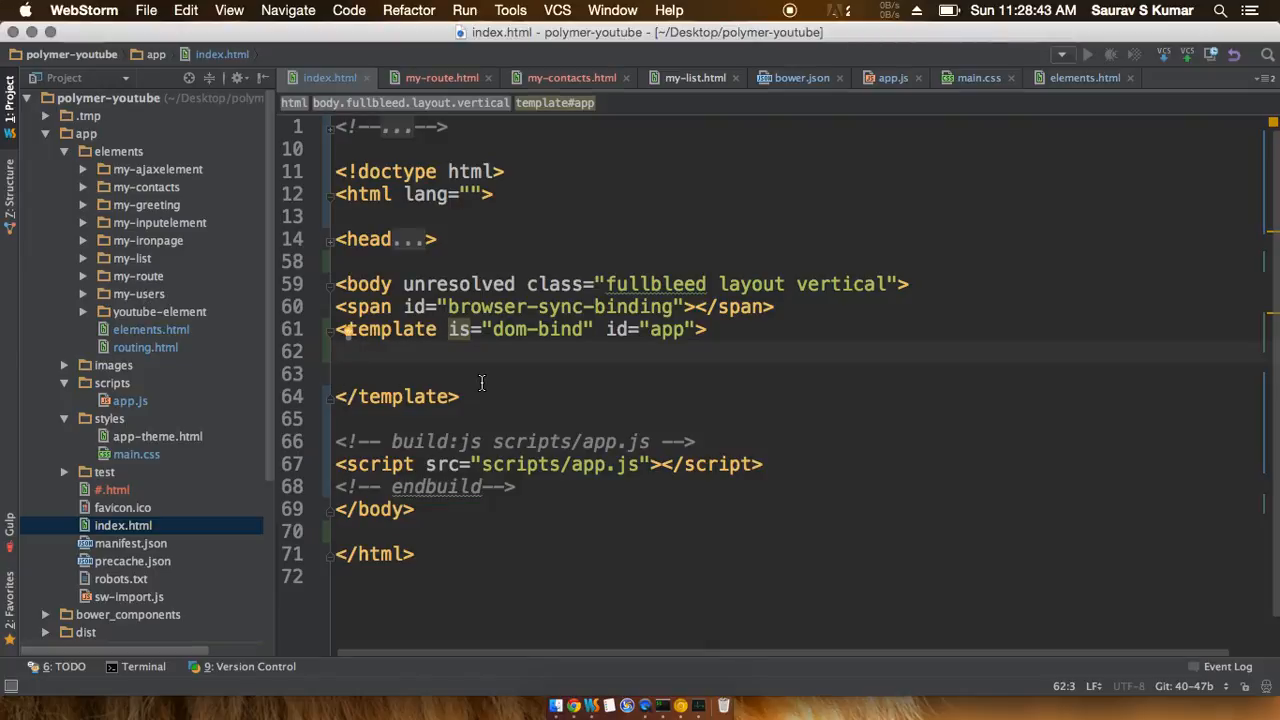
{"action": "left_click", "coordinate": [460, 396]}
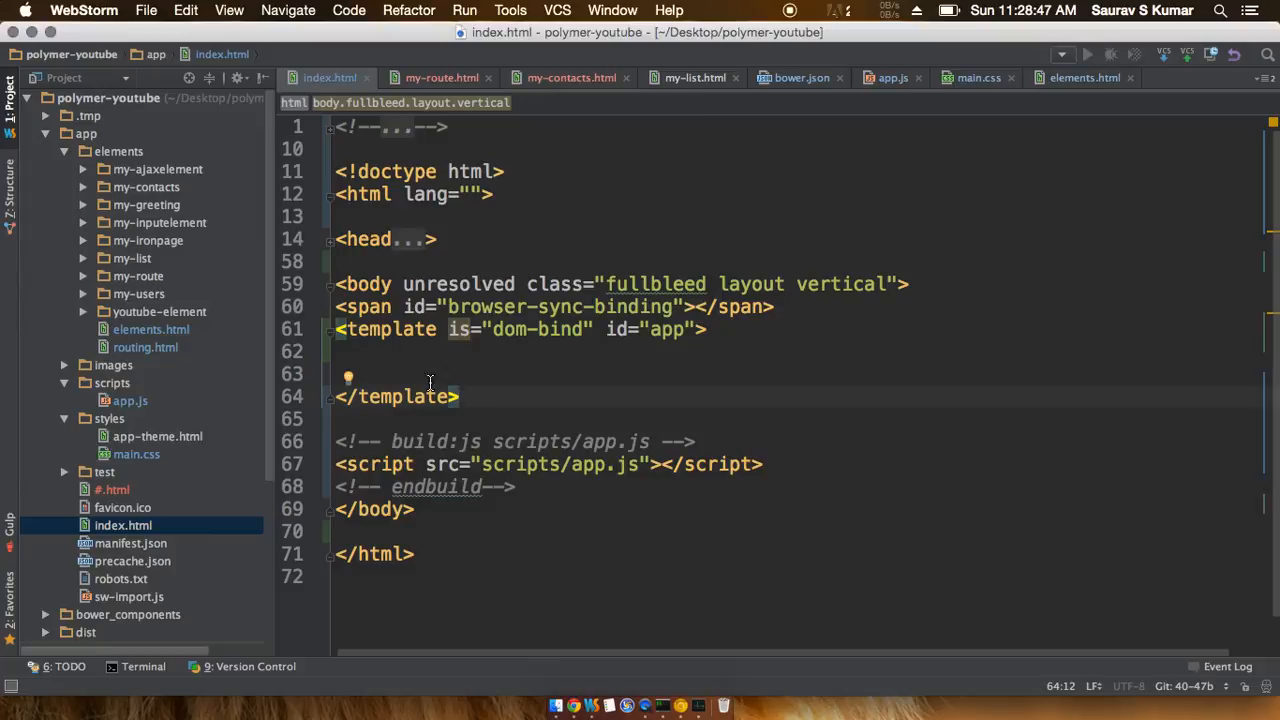
Review the app-router and pushstate-anchor imports in elements.html from the Project tree.
{"action": "left_click", "coordinate": [152, 328]}
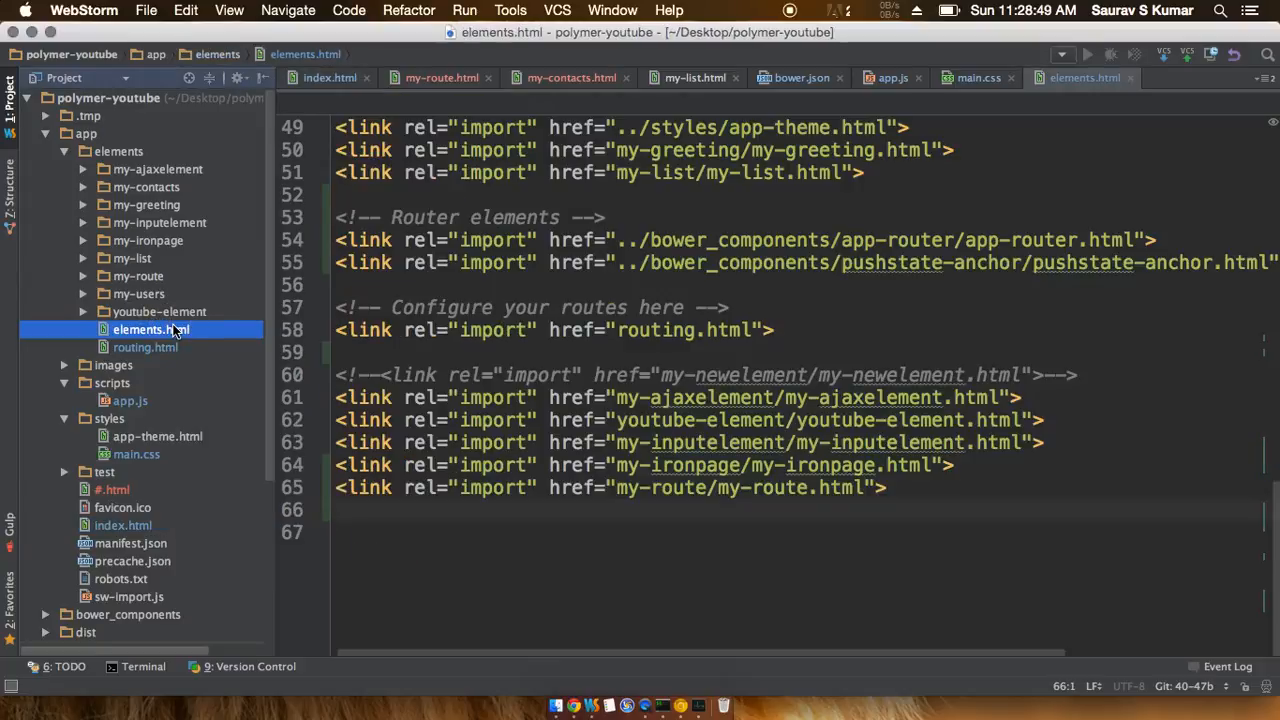
{"action": "scroll", "scroll_direction": "up", "scroll_amount": 3}
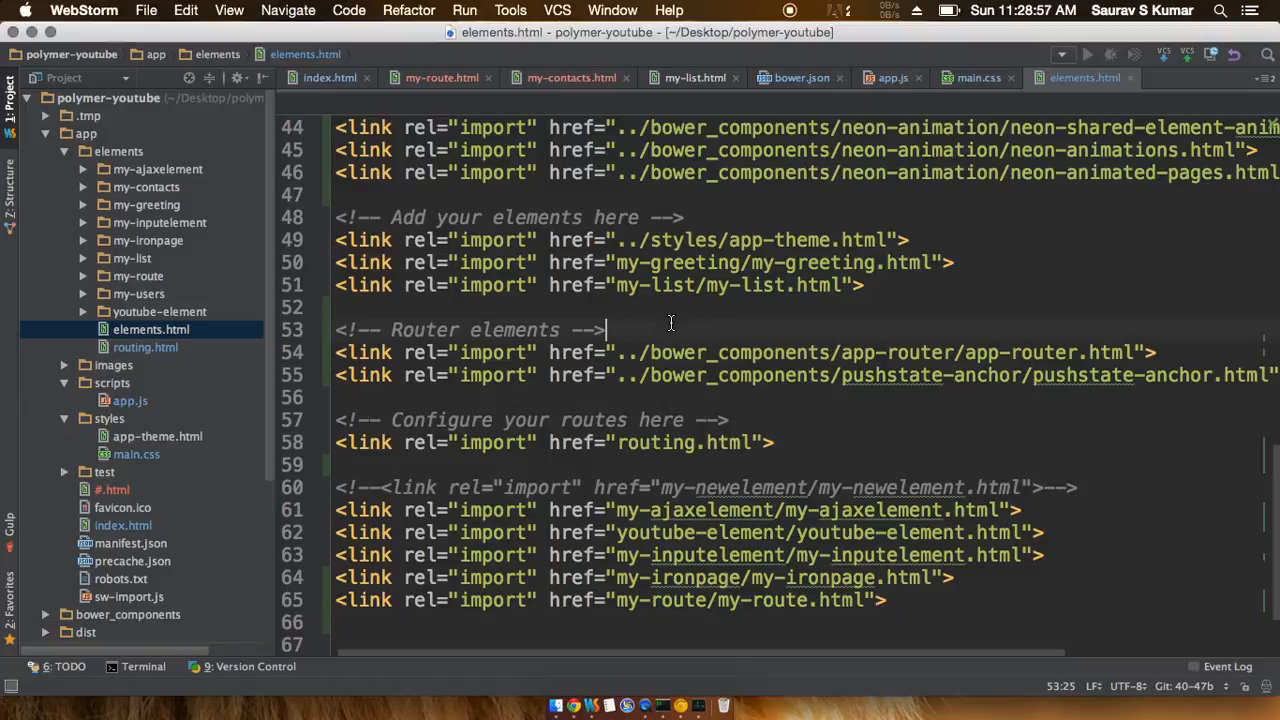
{"action": "mouse_move", "coordinate": [848, 364]}
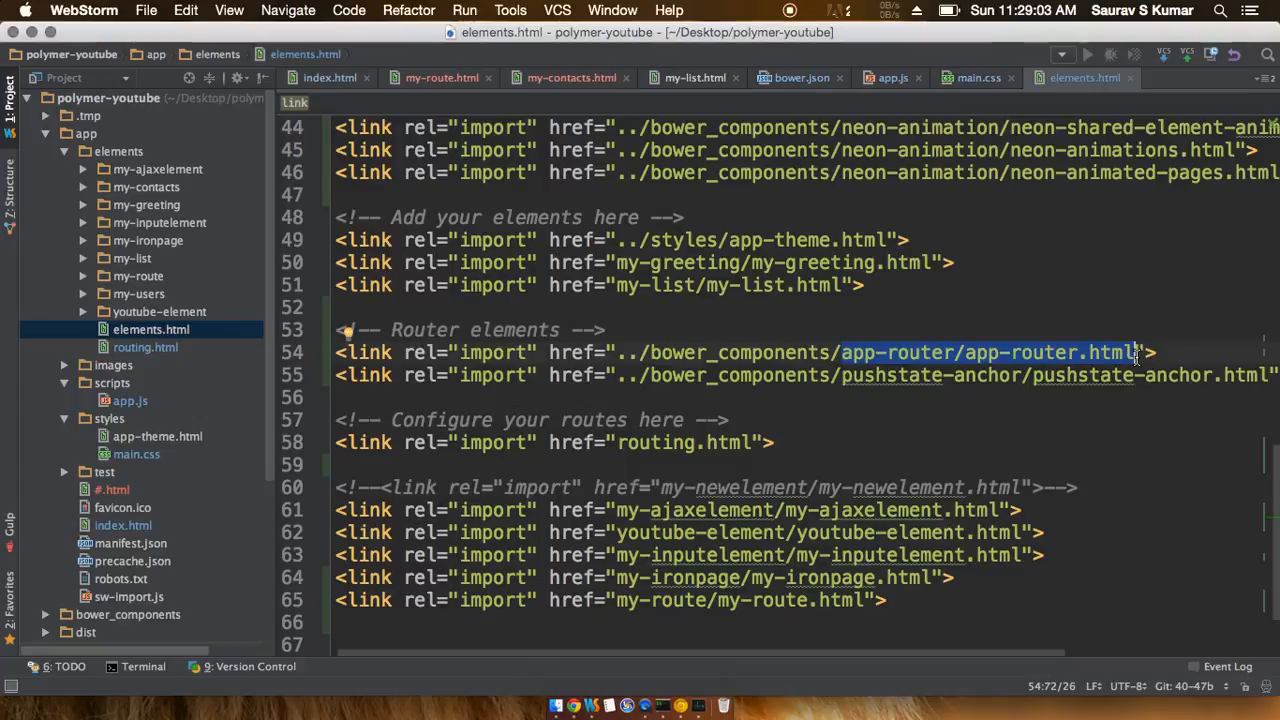
{"action": "scroll", "scroll_direction": "up", "scroll_amount": 3}
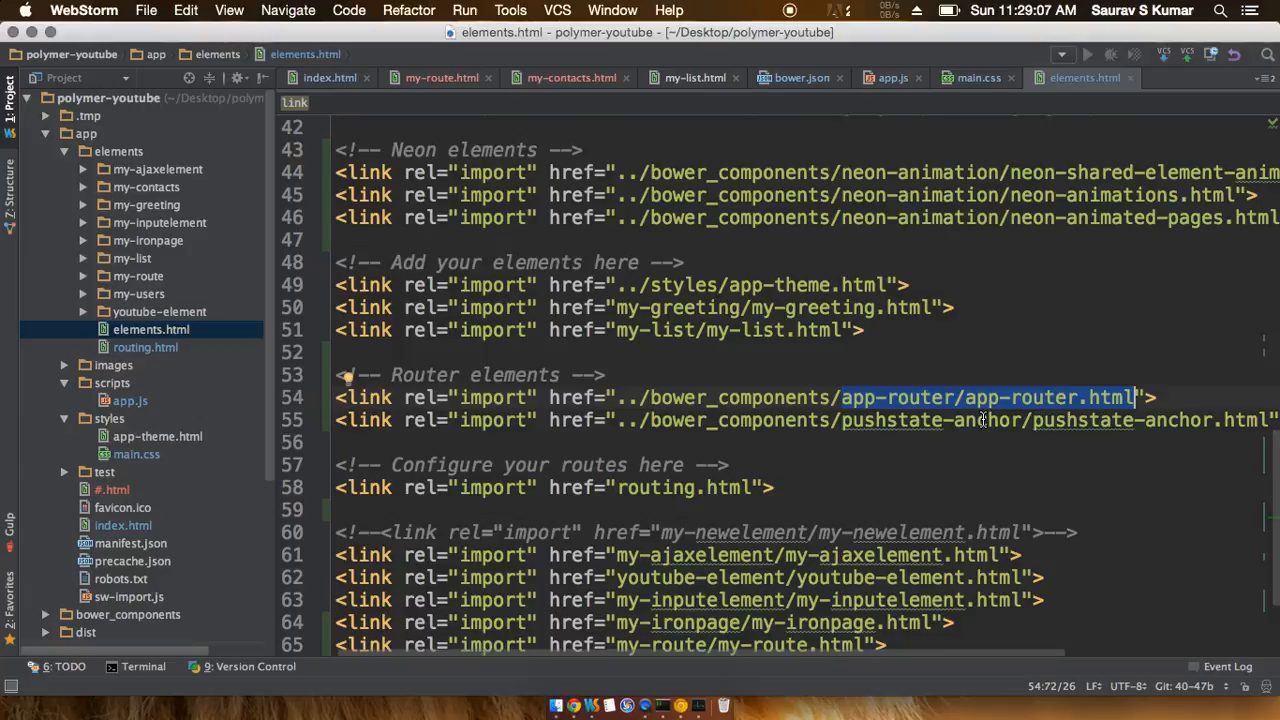
Bring up the Terminal tool window at the project root.
{"action": "scroll", "scroll_direction": "right", "scroll_amount": 3}
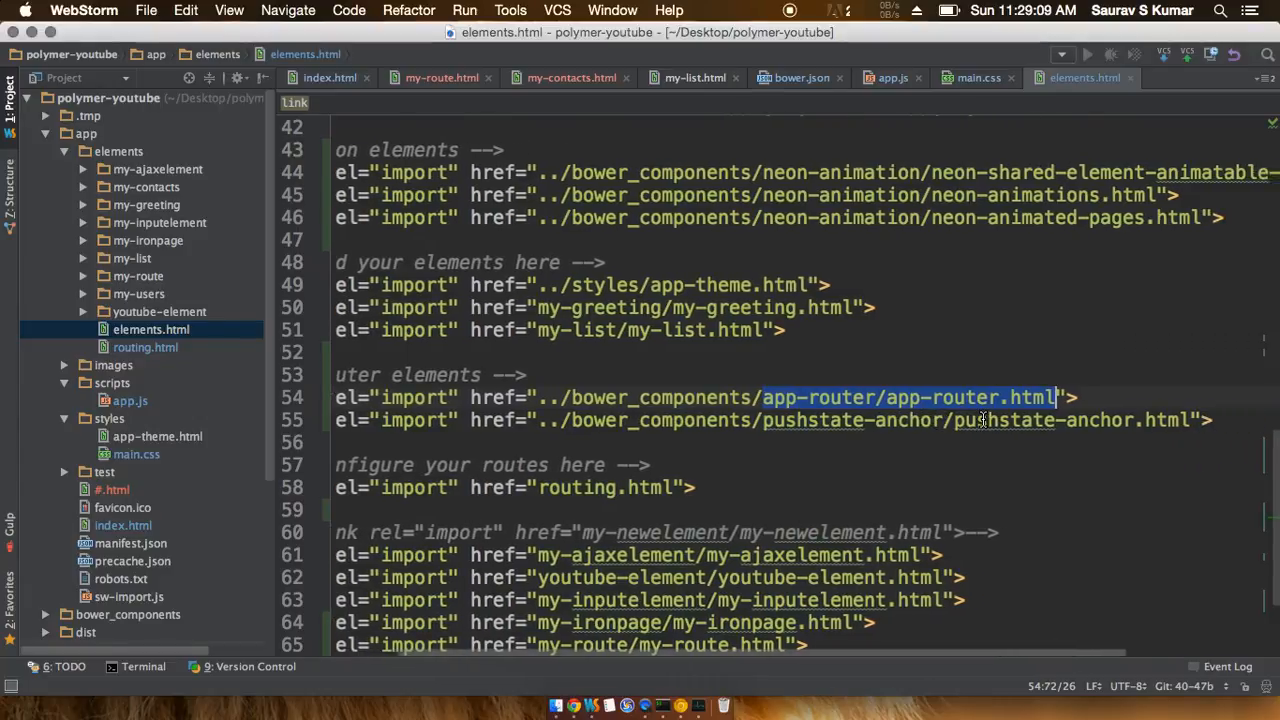
{"action": "left_click", "coordinate": [770, 420]}
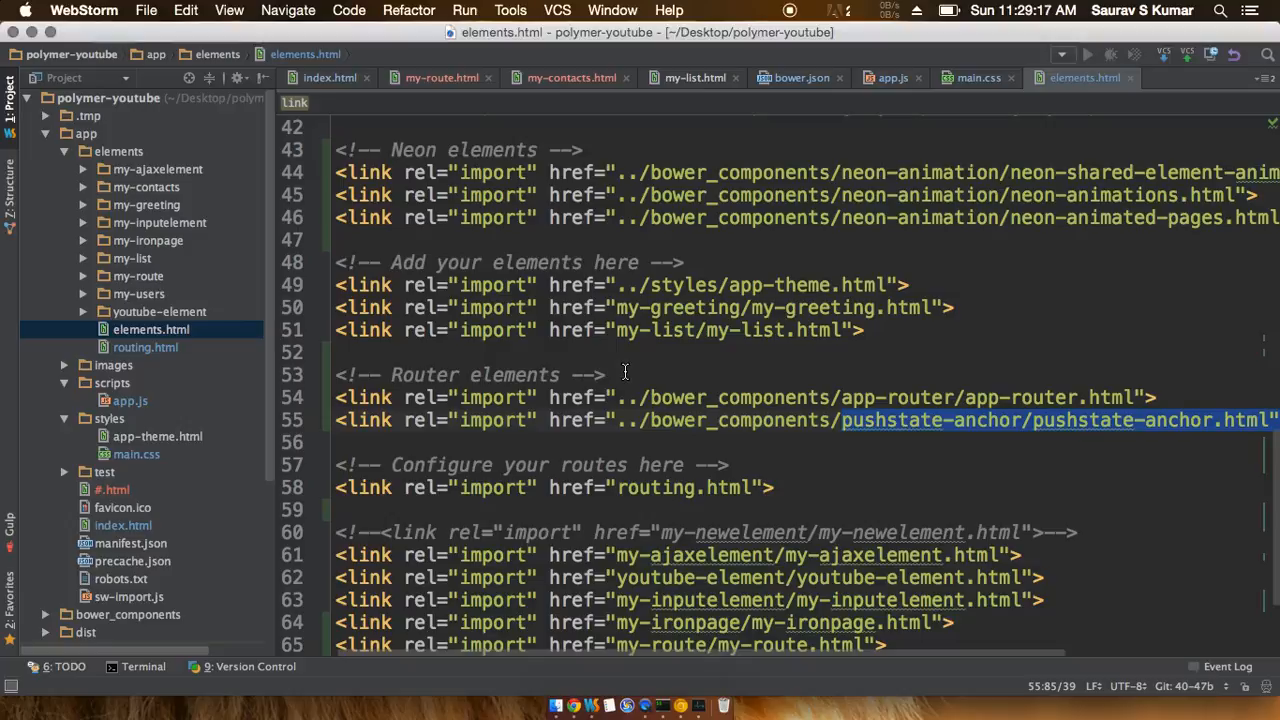
{"action": "scroll", "scroll_direction": "down", "scroll_amount": 3}
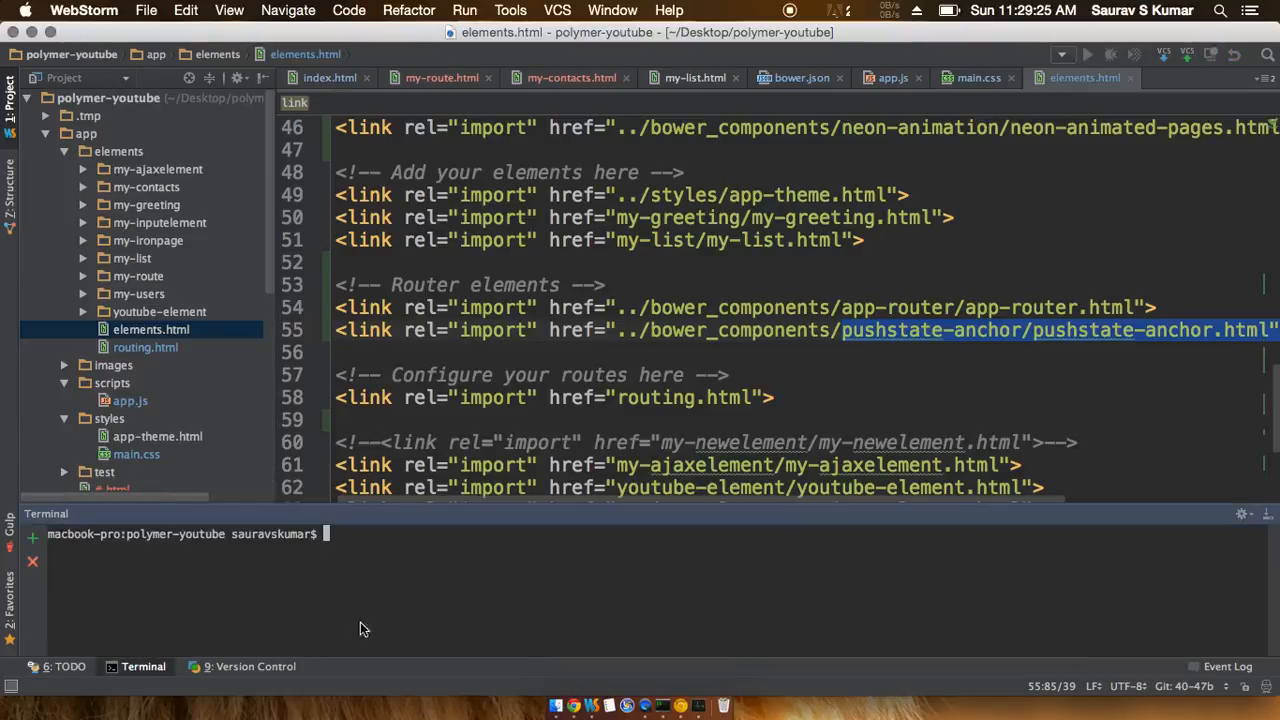
Run 'yo polymer:el my-mycontacts' to generate the my-mycontacts element.
{"action": "type", "text": "yo polyme"}
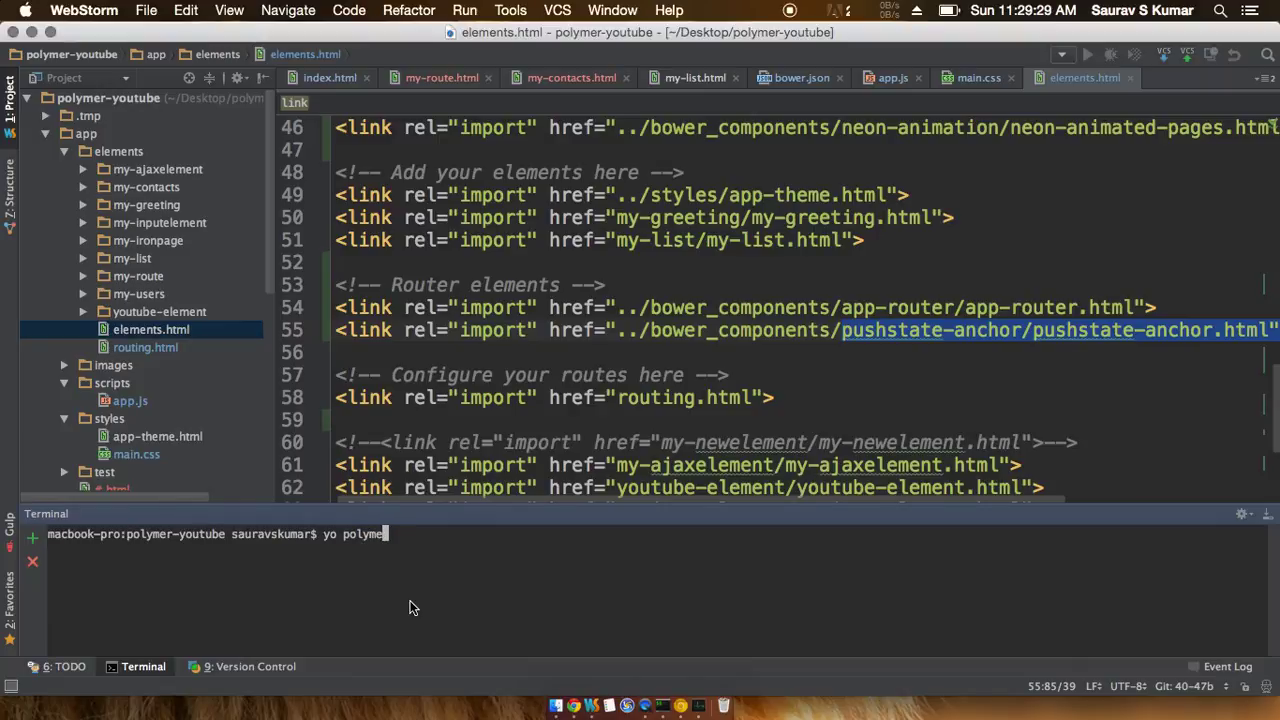
{"action": "type", "text": "r:"}
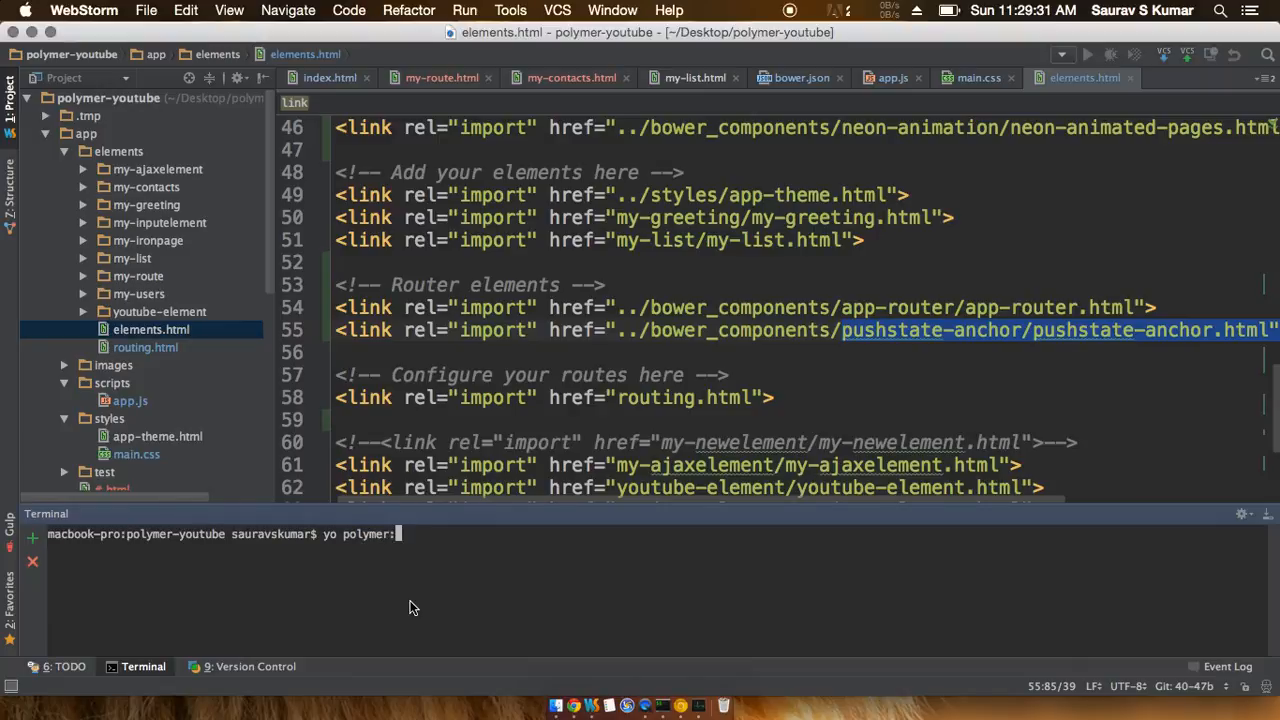
{"action": "type", "text": "el my-"}
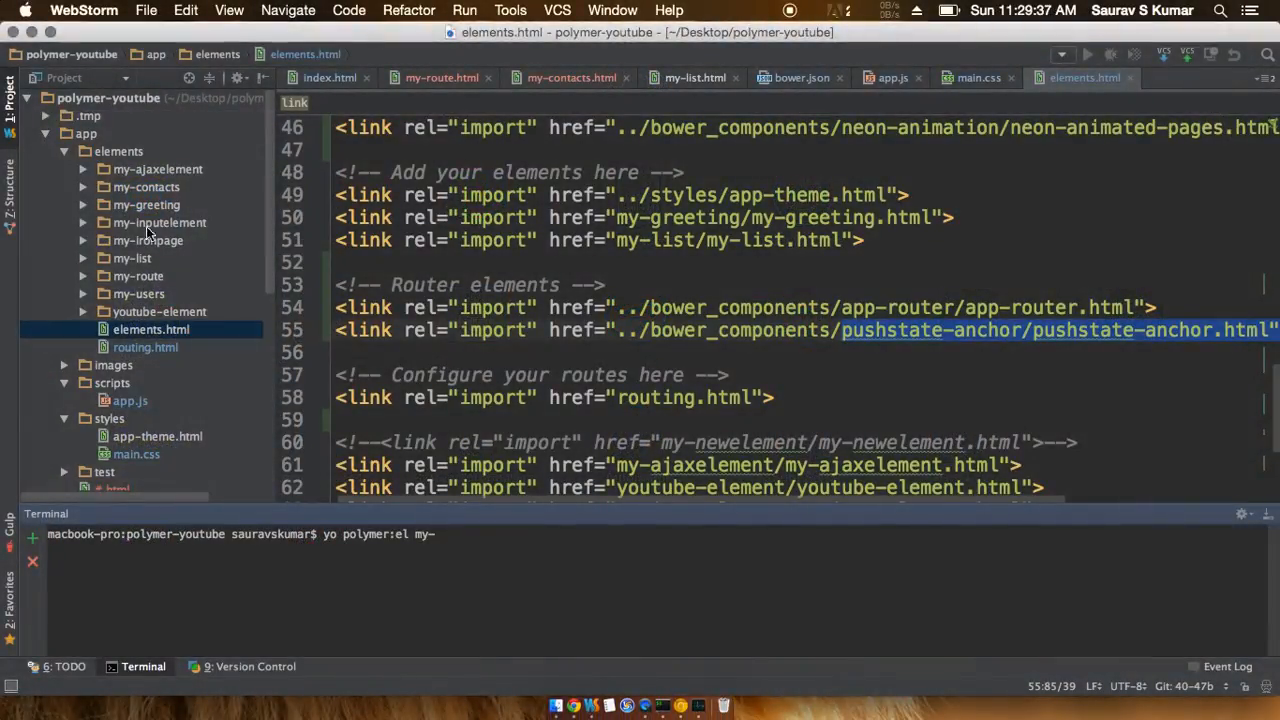
{"action": "type", "text": "m"}
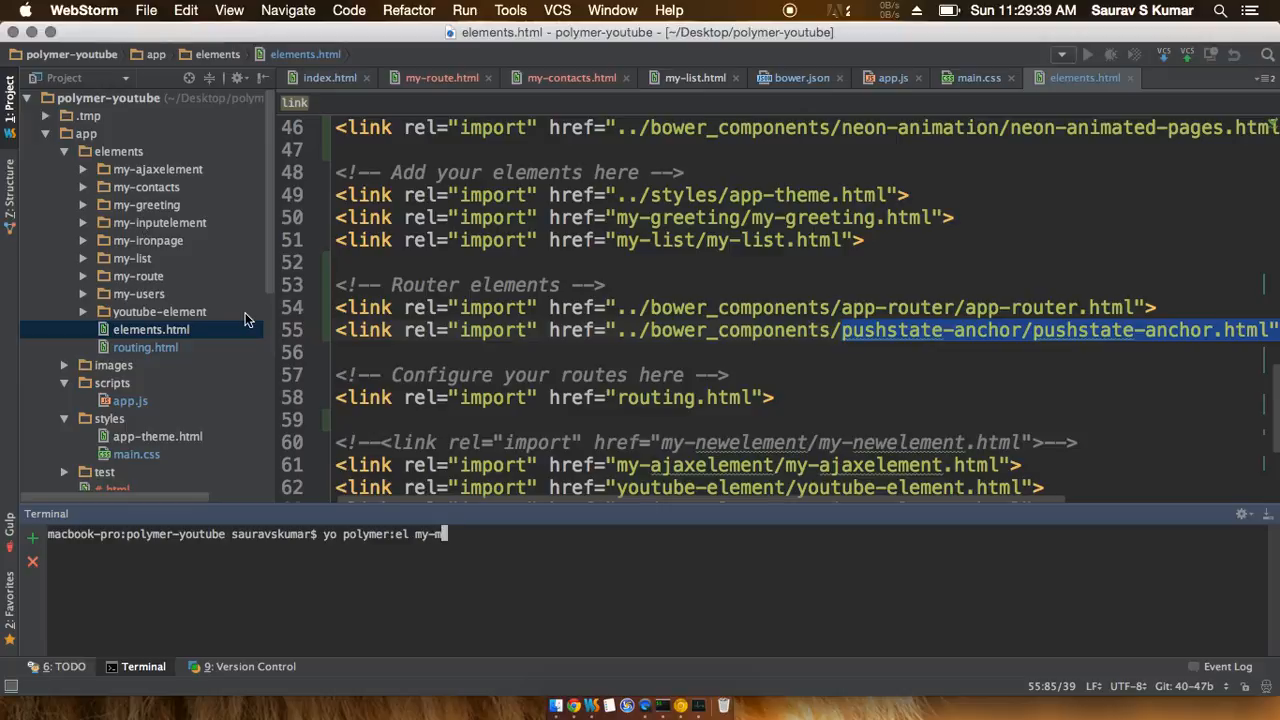
{"action": "type", "text": "ycontac"}
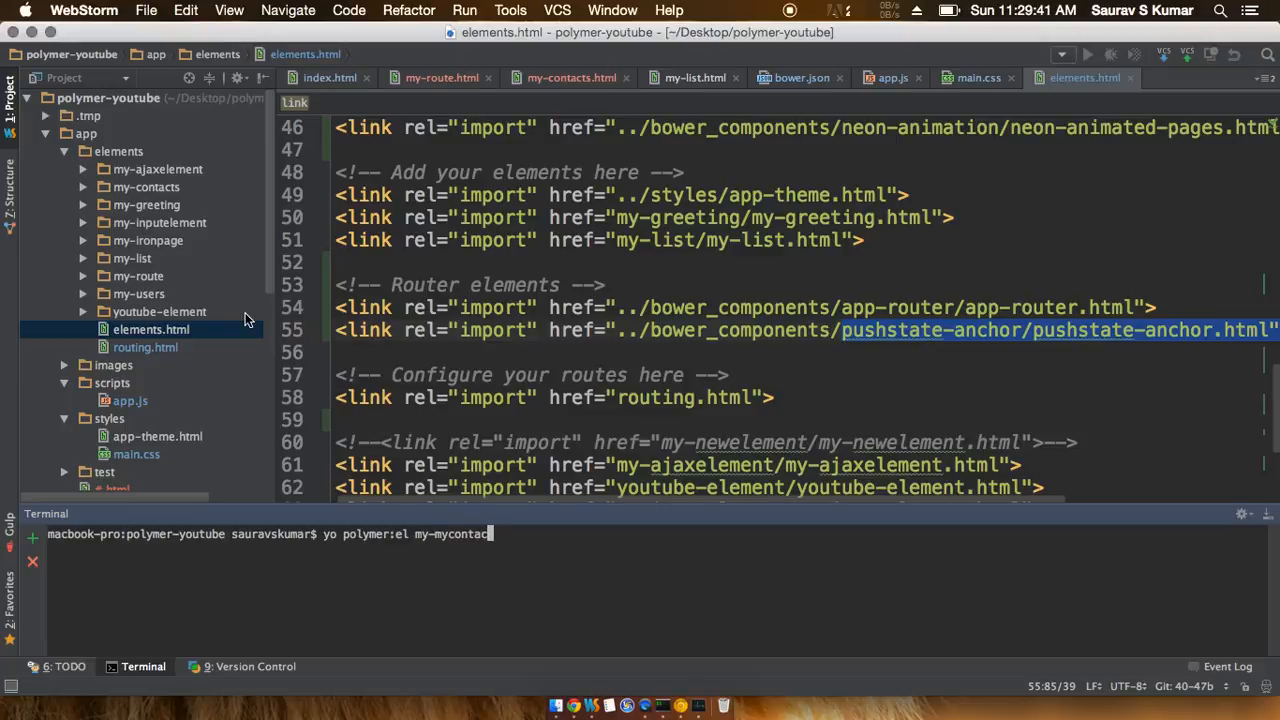
{"action": "type", "text": "ts"}
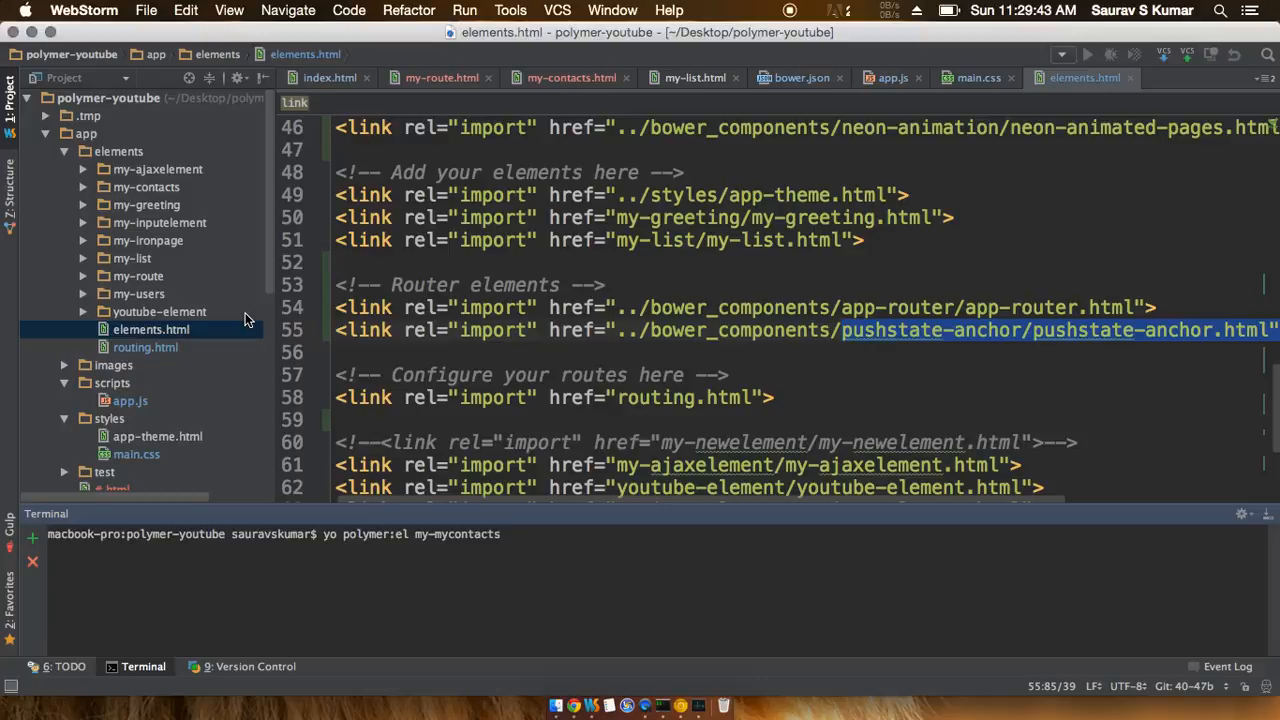
{"action": "type", "text": "+"}
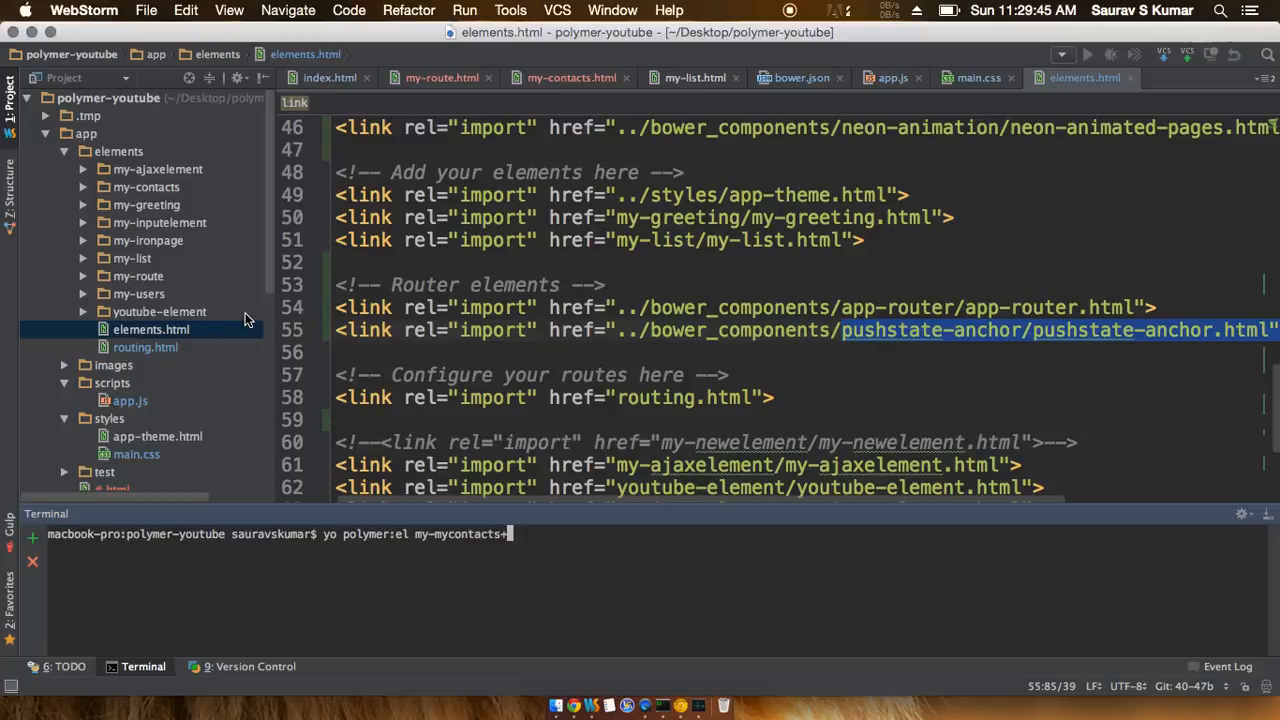
{"action": "key", "text": "Backspace"}
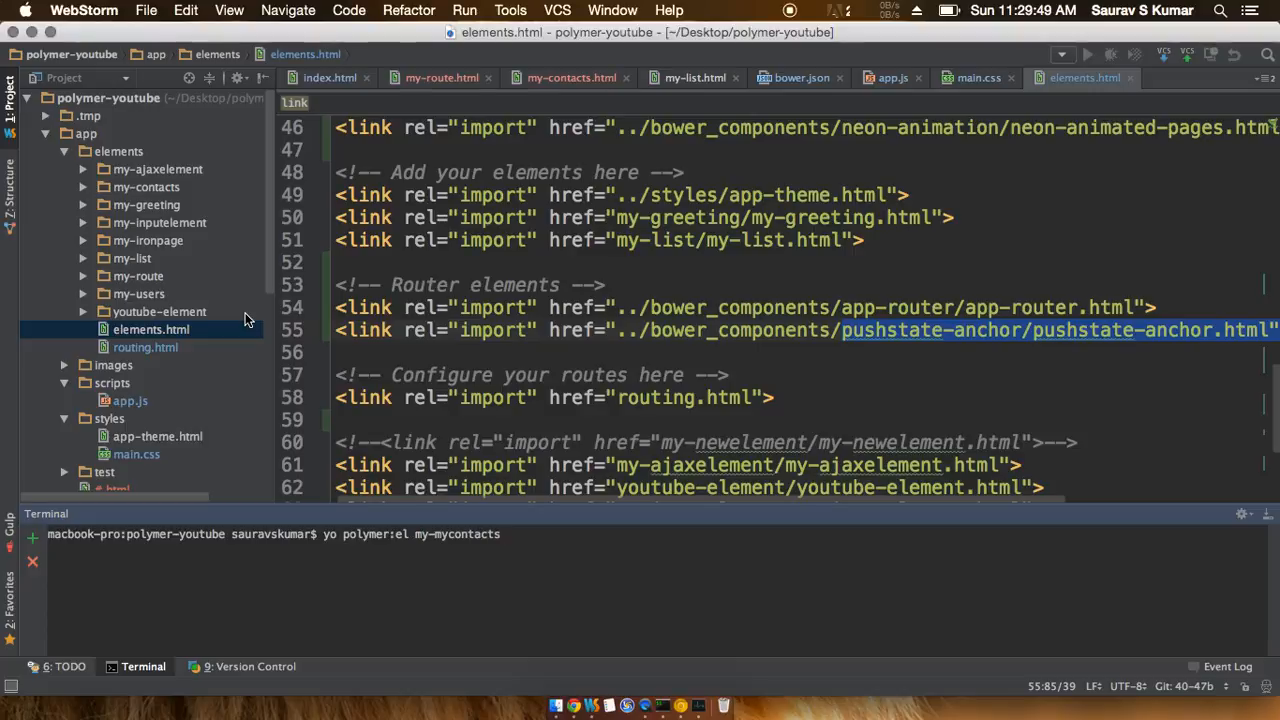
Enter 'gulp serve' and the 'yo polymer:el my-users' generator command at the prompt.
{"action": "type", "text": "gulp serve"}
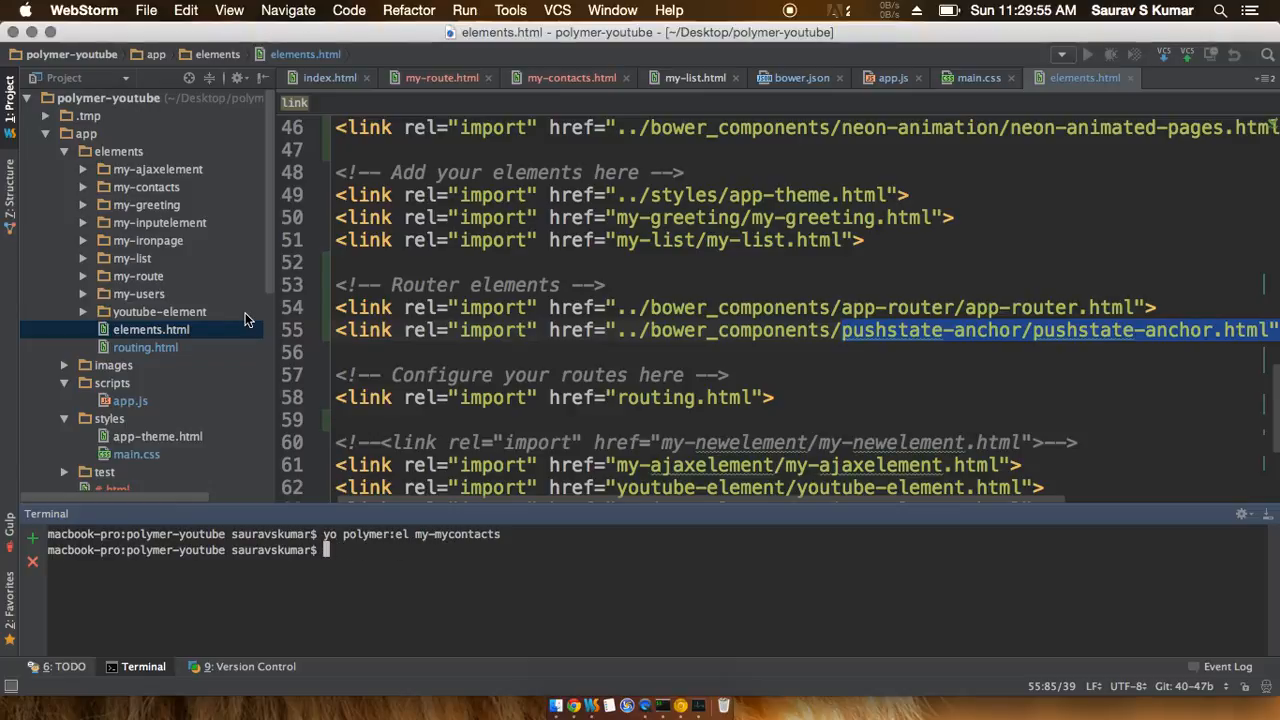
{"action": "type", "text": "yo polymer:el my"}
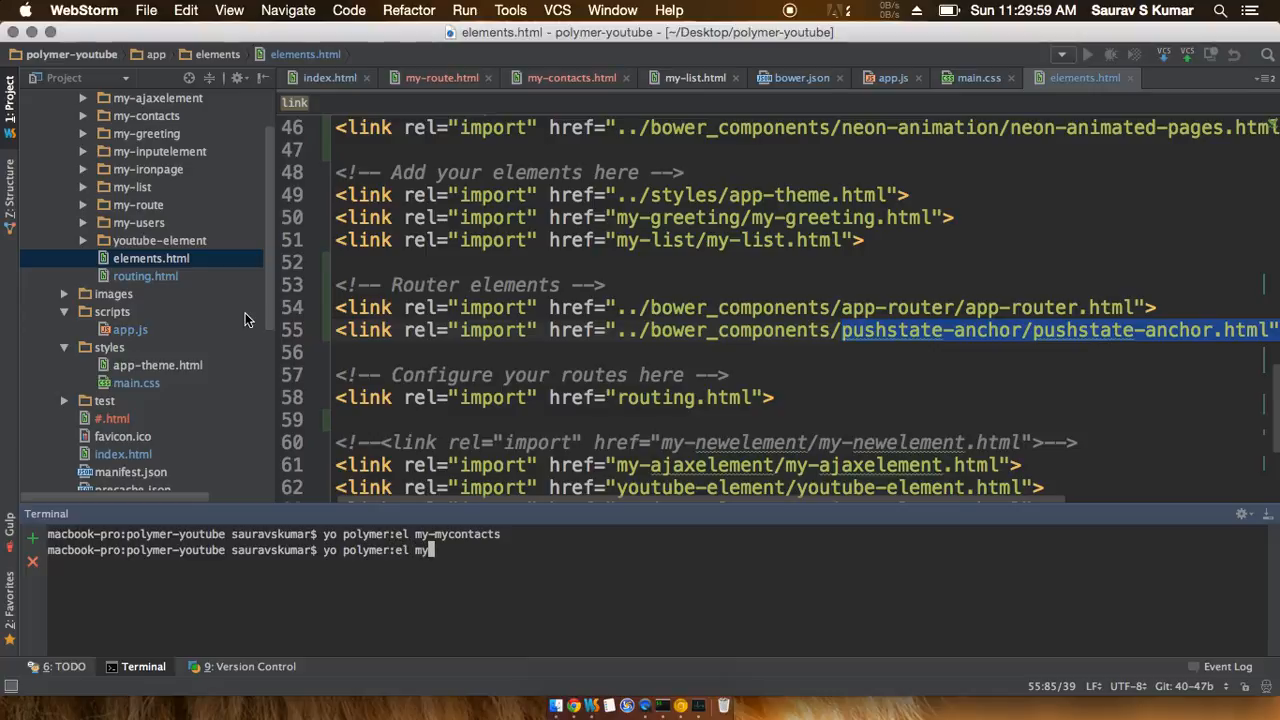
{"action": "type", "text": "-users"}
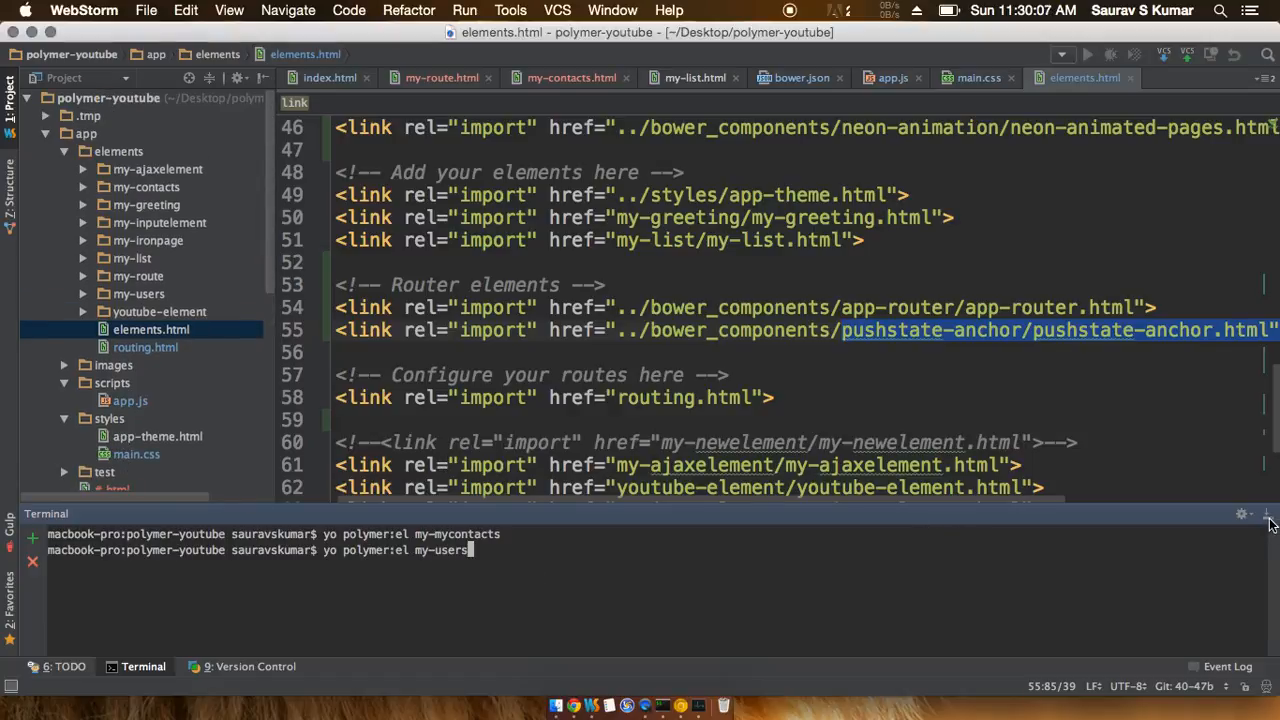
{"action": "mouse_move", "coordinate": [528, 554]}
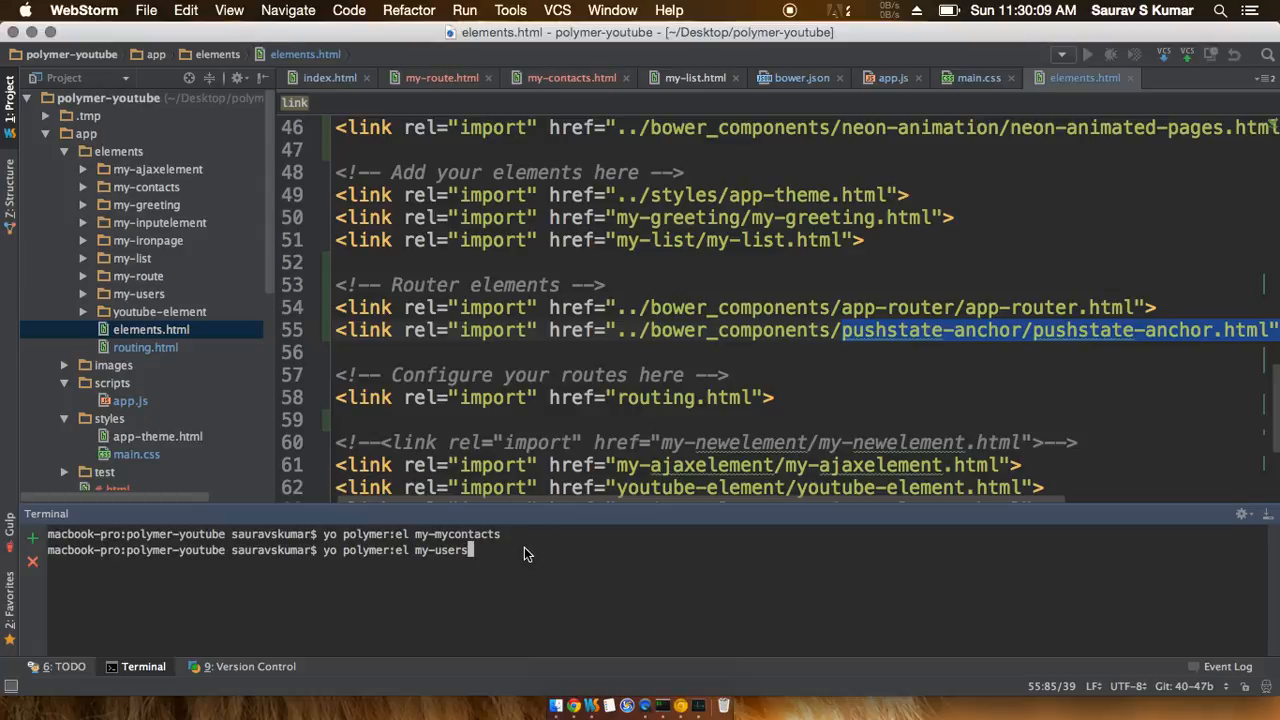
{"action": "mouse_move", "coordinate": [976, 540]}
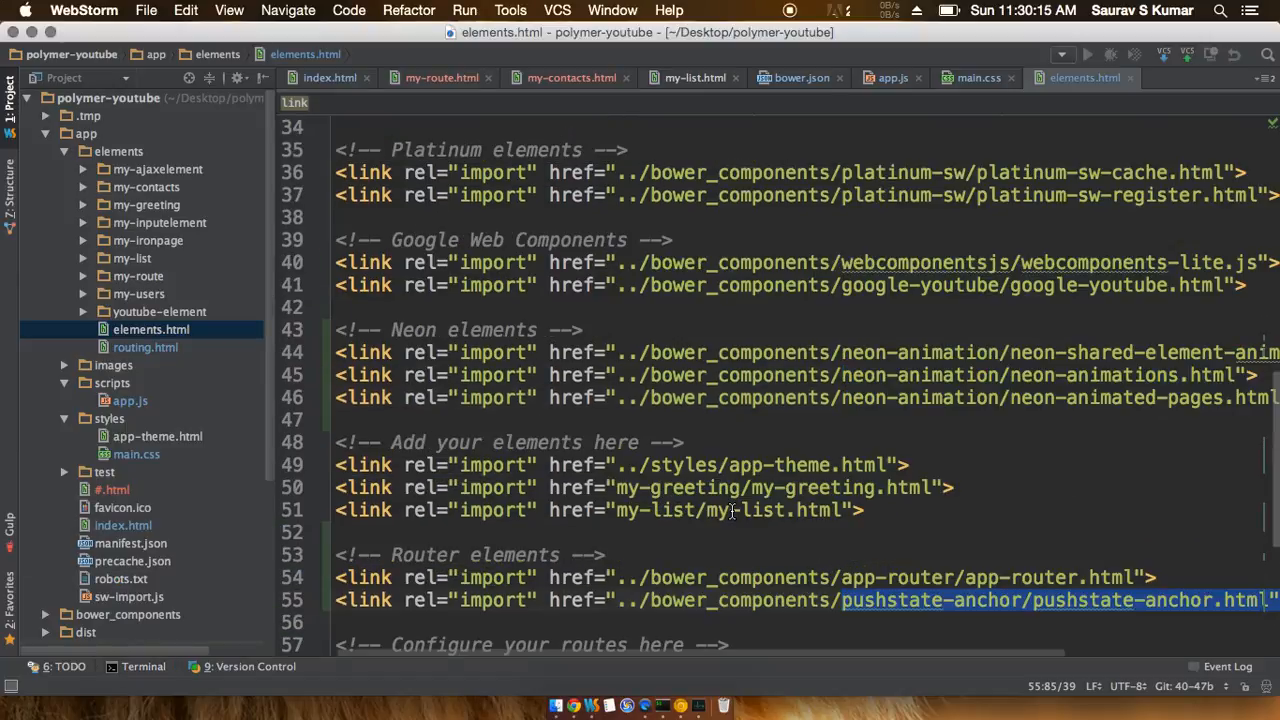
Add commented-out link imports for my-users and my-contacts after the last import in elements.html.
{"action": "scroll", "scroll_direction": "down", "scroll_amount": 3}
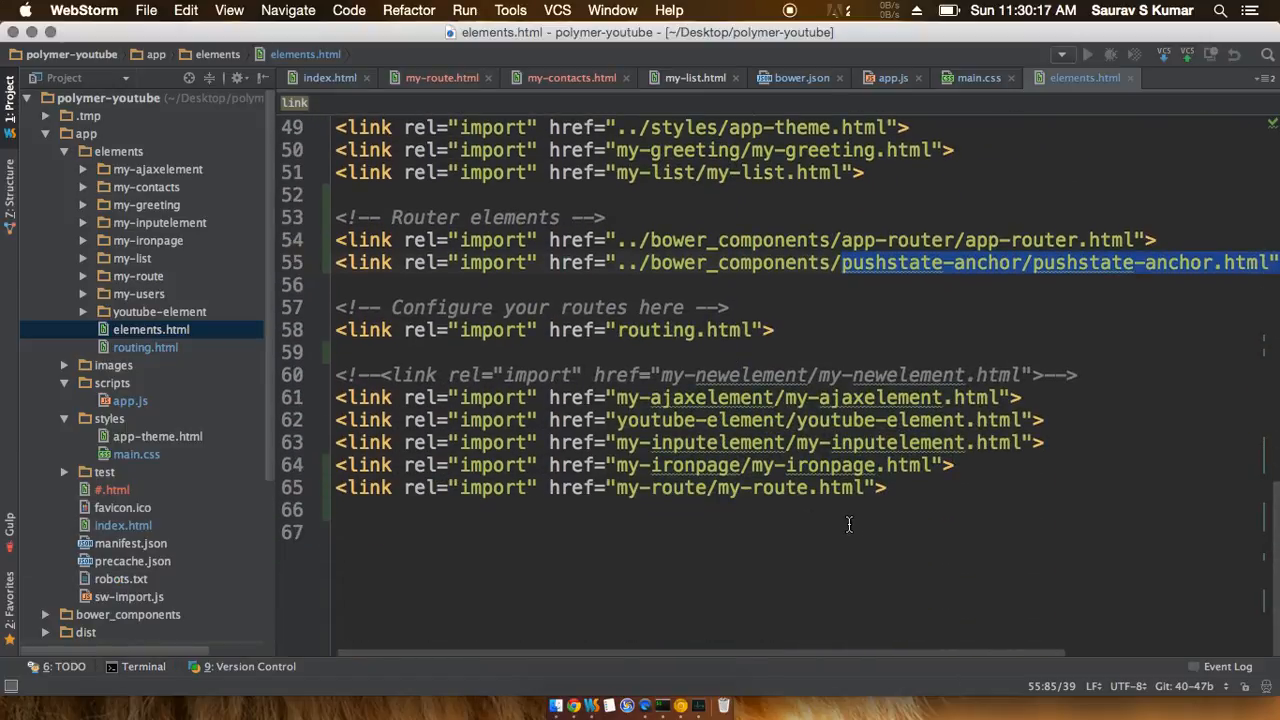
{"action": "left_click", "coordinate": [884, 510]}
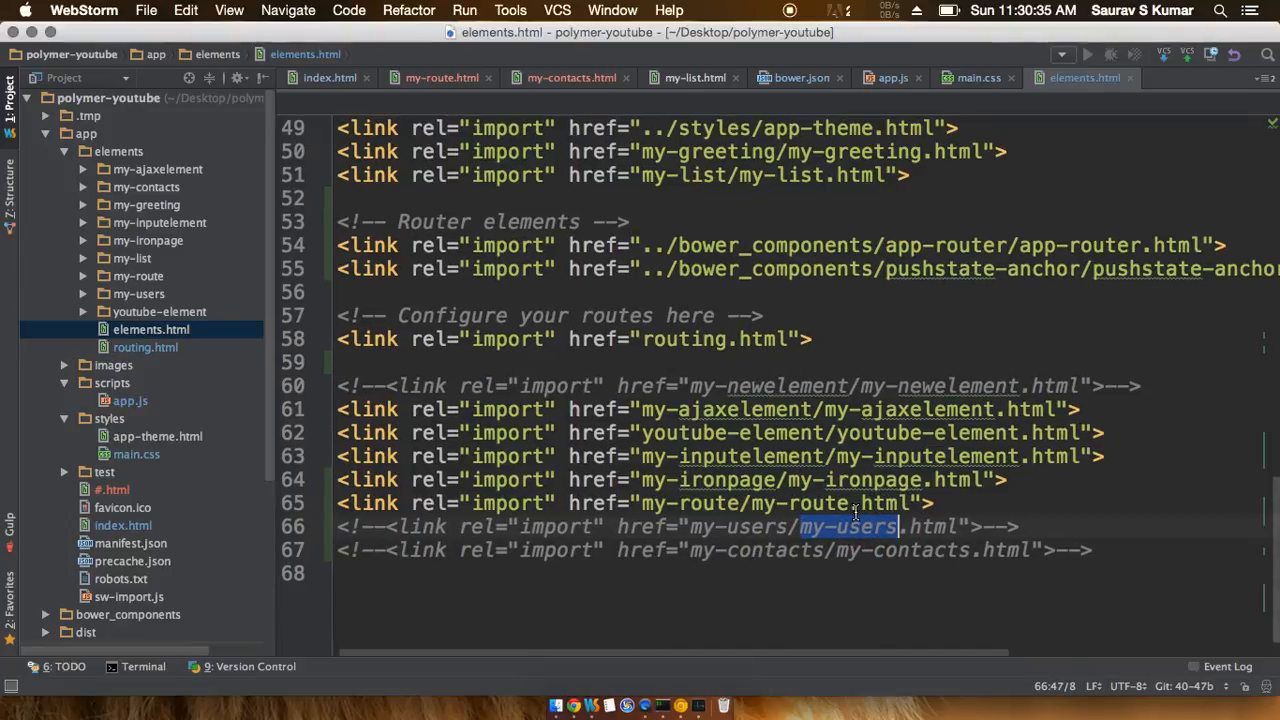
{"action": "left_click", "coordinate": [862, 550]}
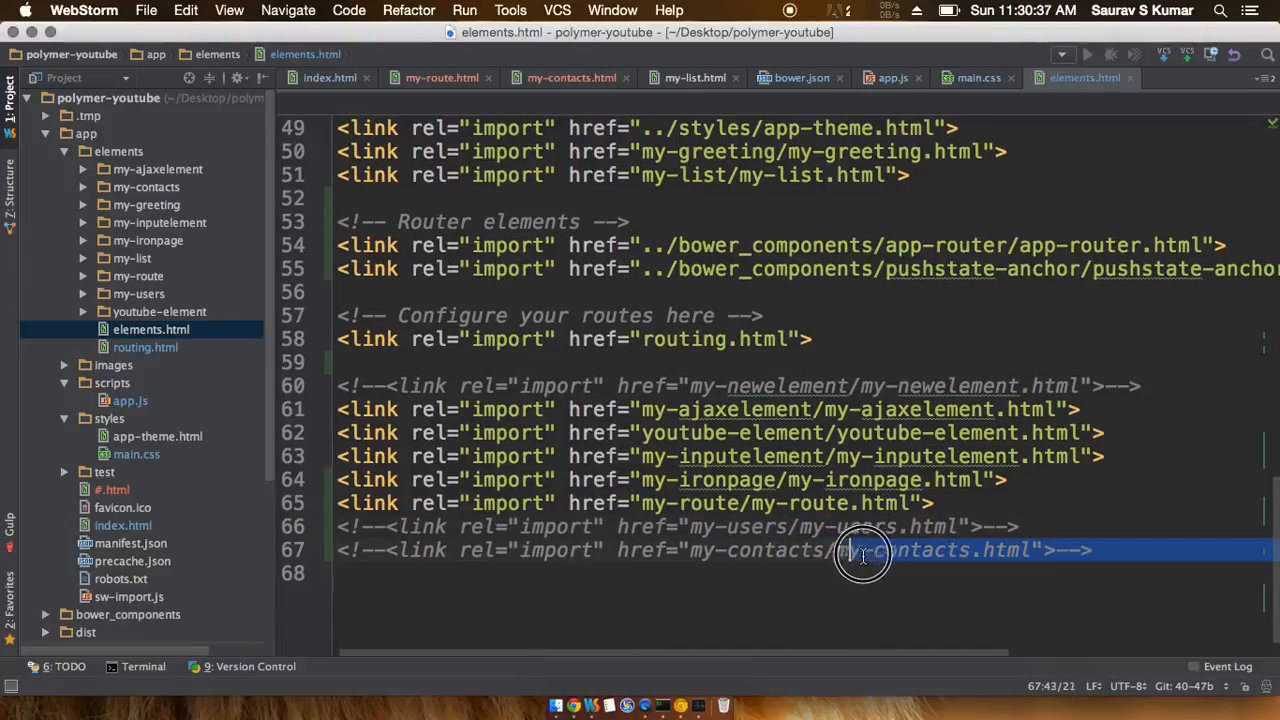
{"action": "left_click", "coordinate": [1104, 550]}
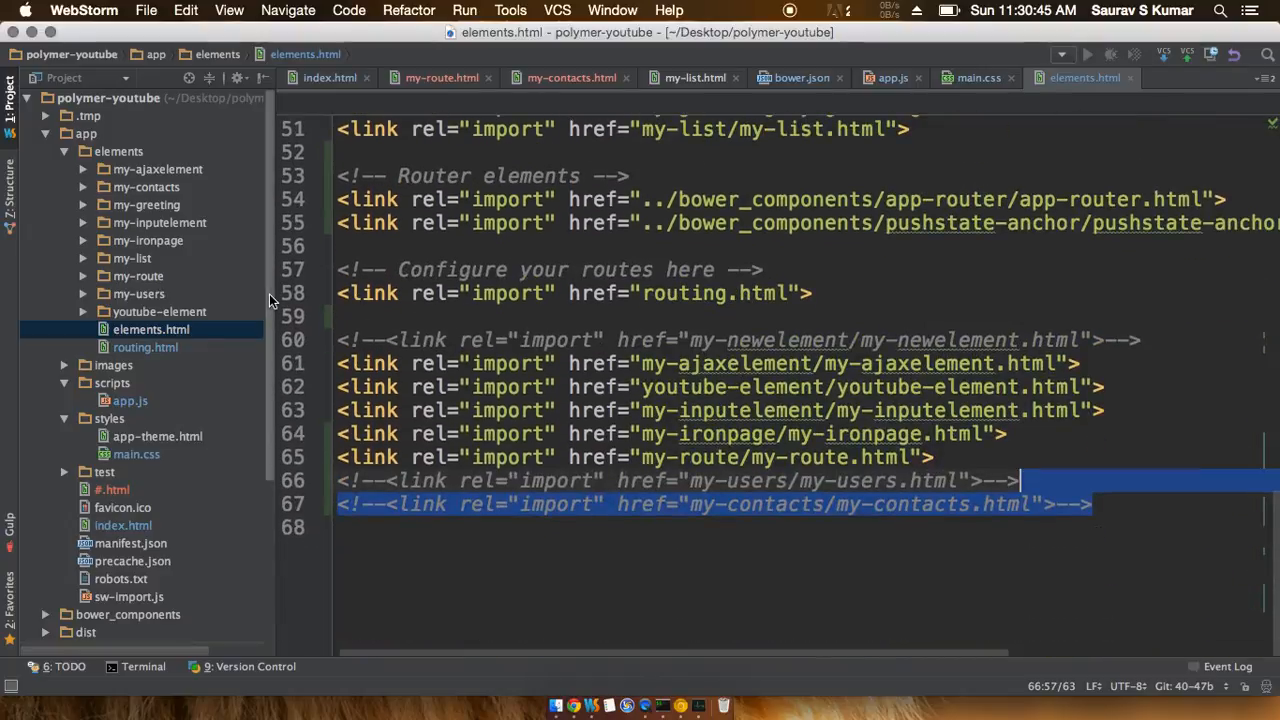
{"action": "scroll", "scroll_direction": "down", "scroll_amount": 3}
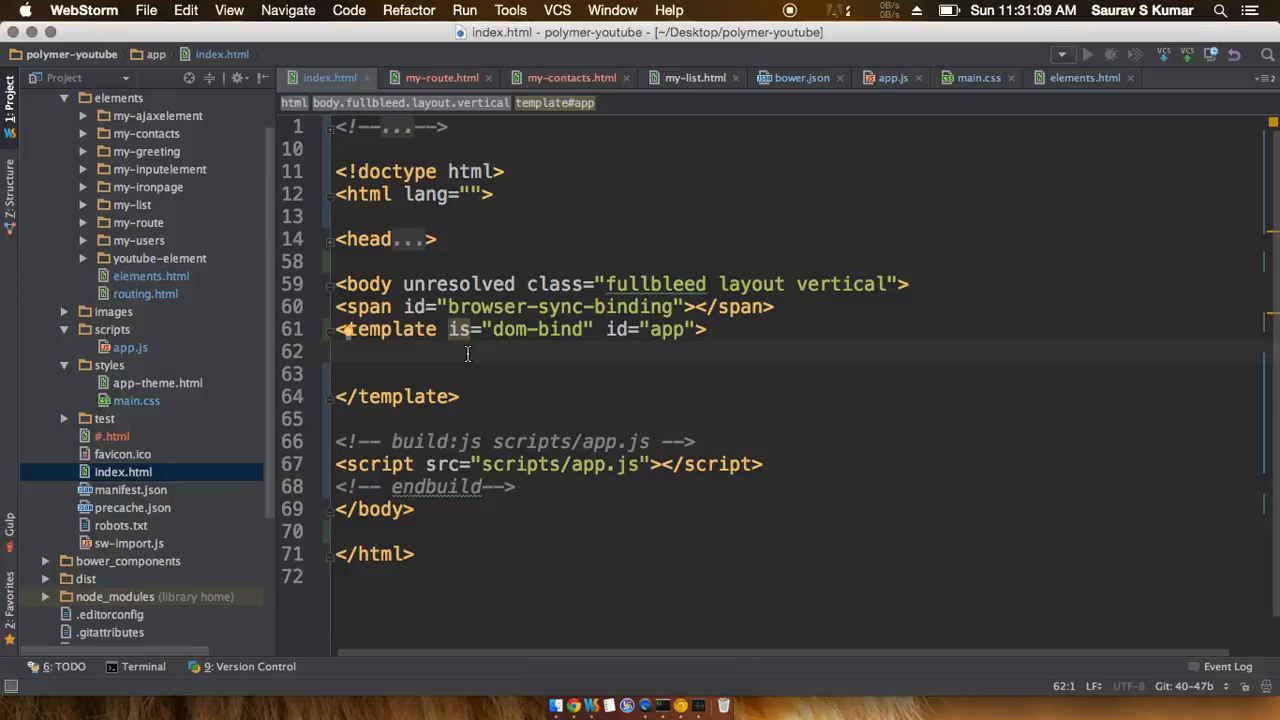
{"action": "mouse_move", "coordinate": [810, 32]}
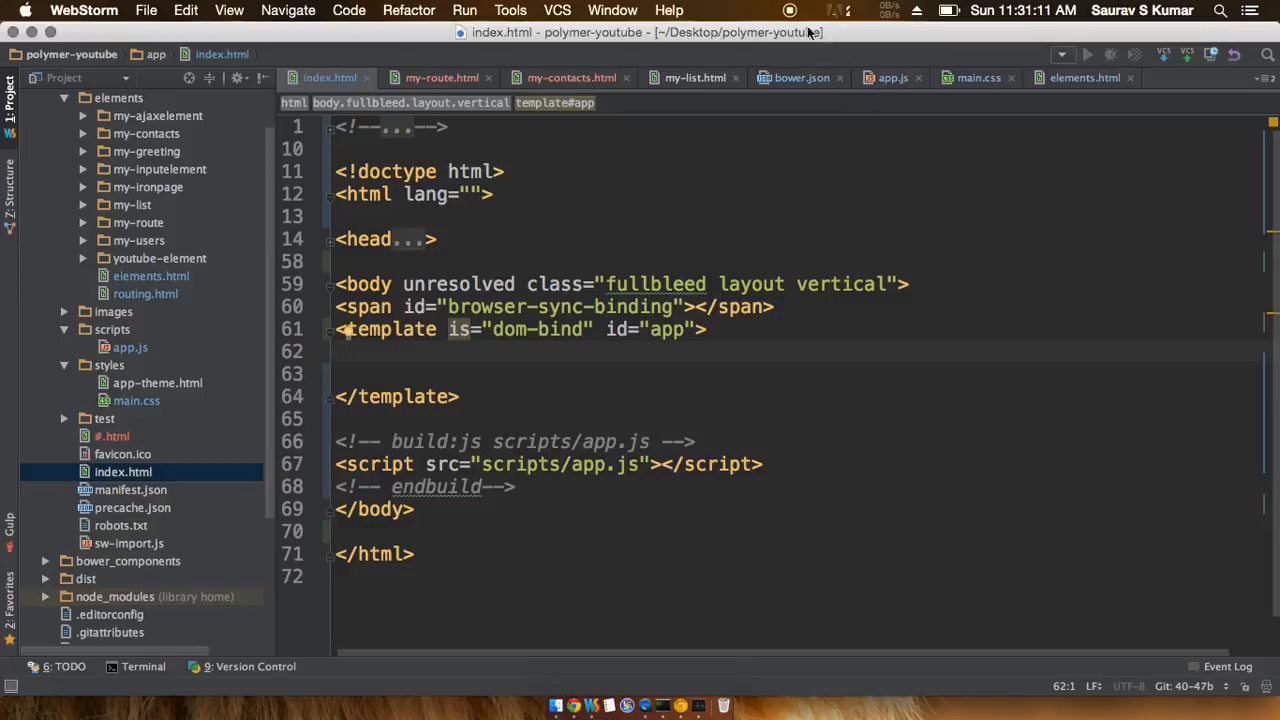